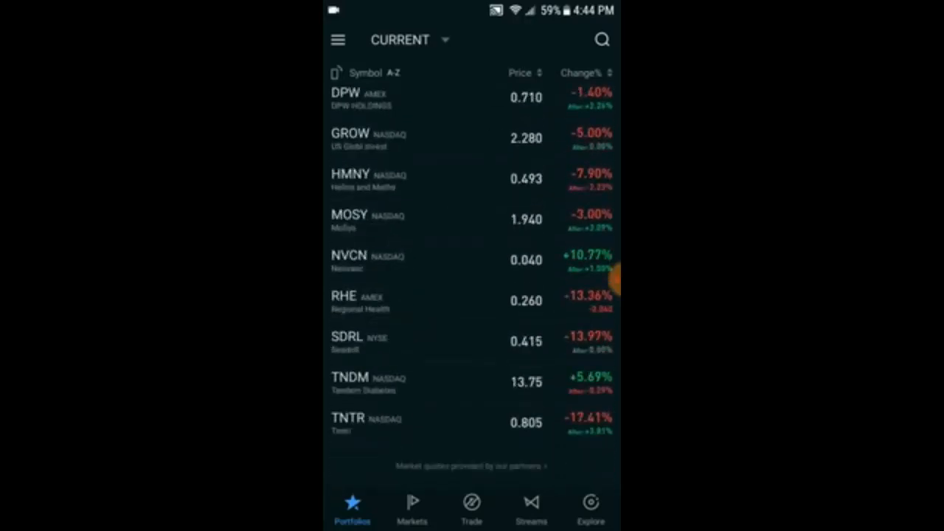
# - Scroll the watchlist and open BioPharmX, switching its chart between one-month and intraday views
pyautogui.scroll(-3)
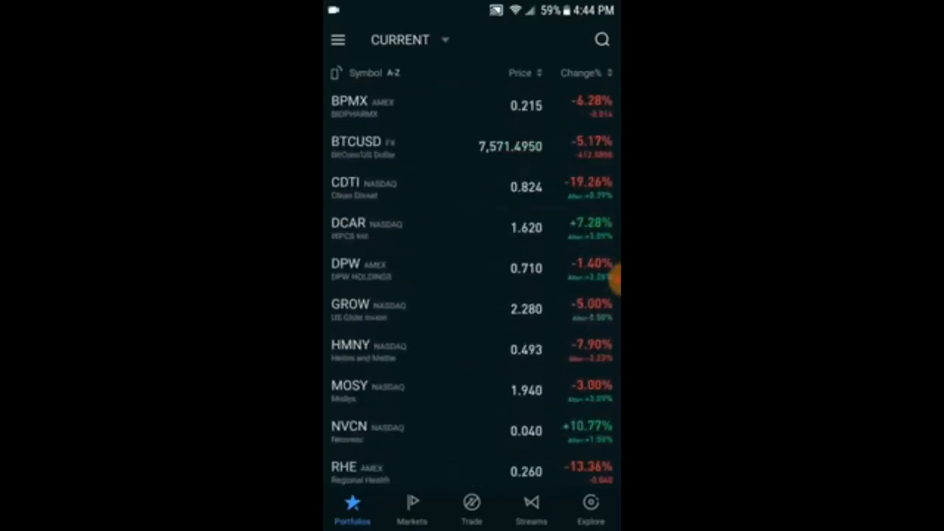
pyautogui.scroll(-3)
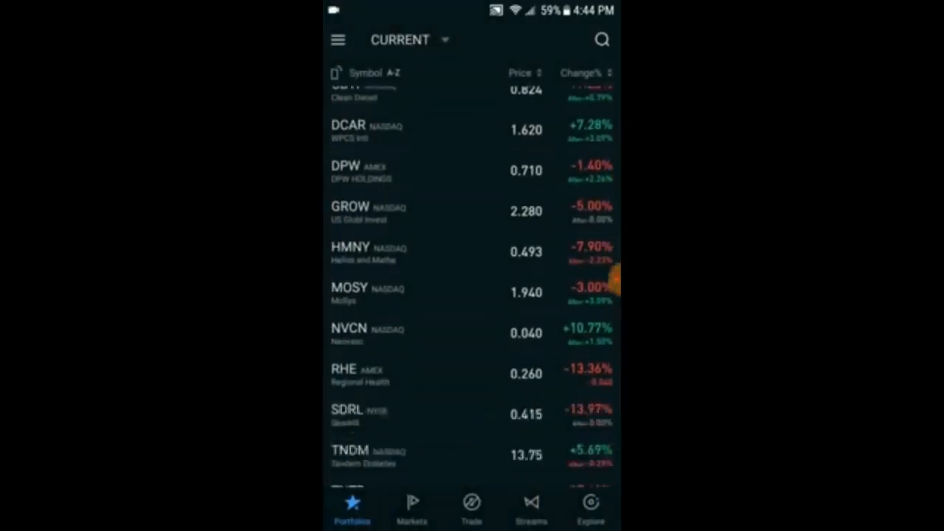
pyautogui.scroll(-3)
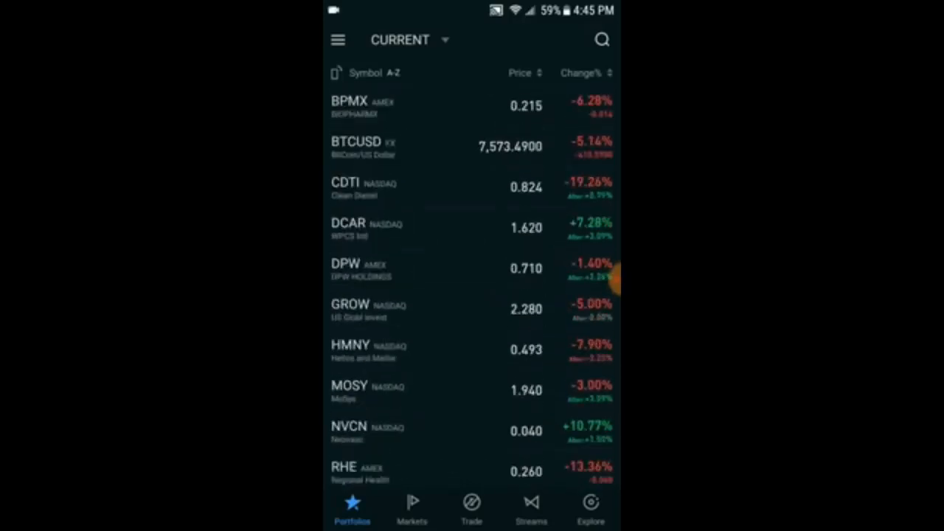
pyautogui.click(362, 105)
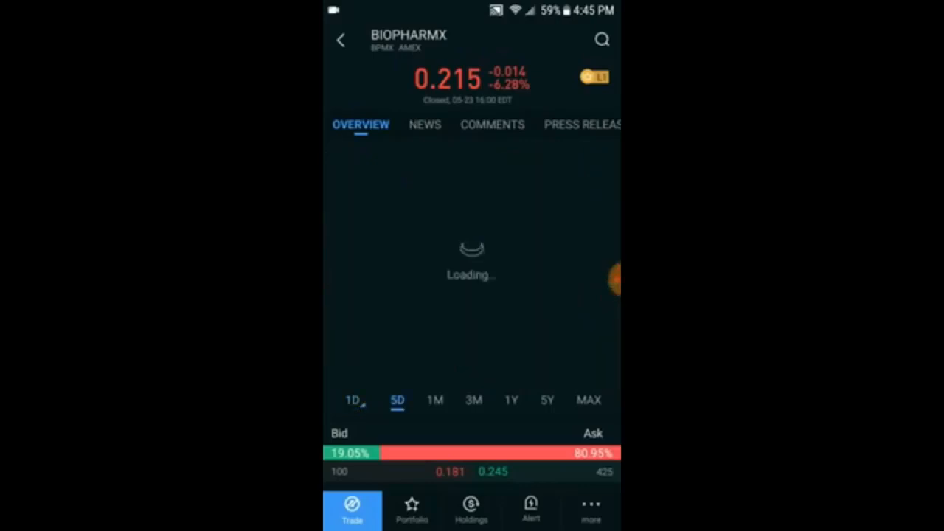
pyautogui.click(435, 400)
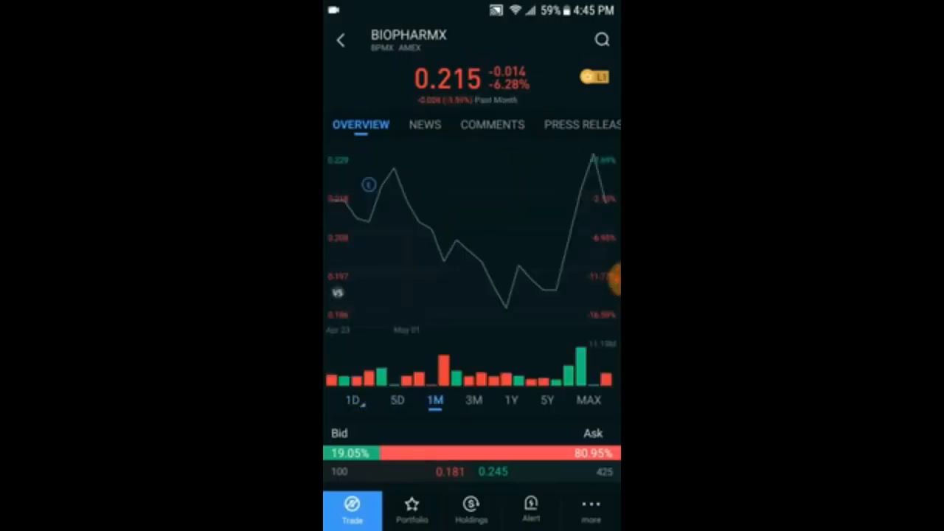
pyautogui.click(353, 400)
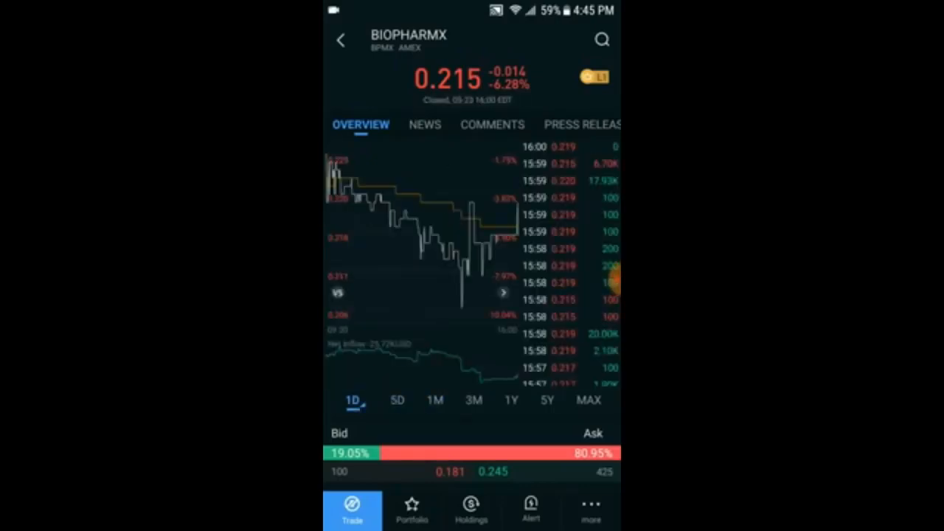
pyautogui.click(435, 400)
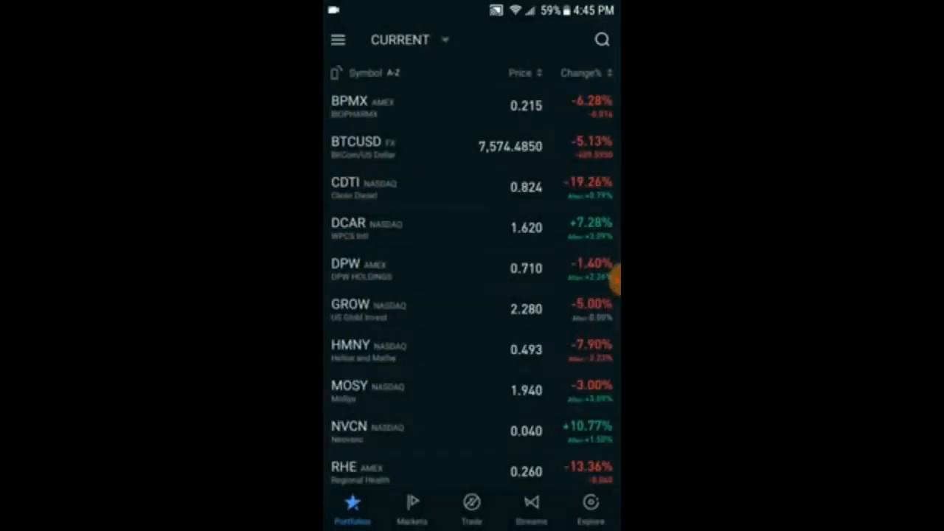
# - Open MoSys from the watchlist and scroll its overview down to Key Statistics
pyautogui.scroll(-3)
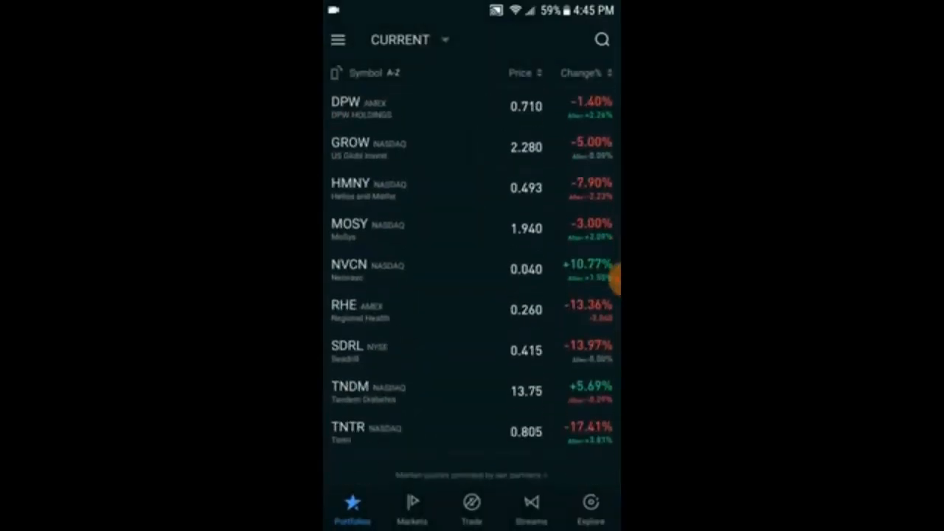
pyautogui.click(369, 228)
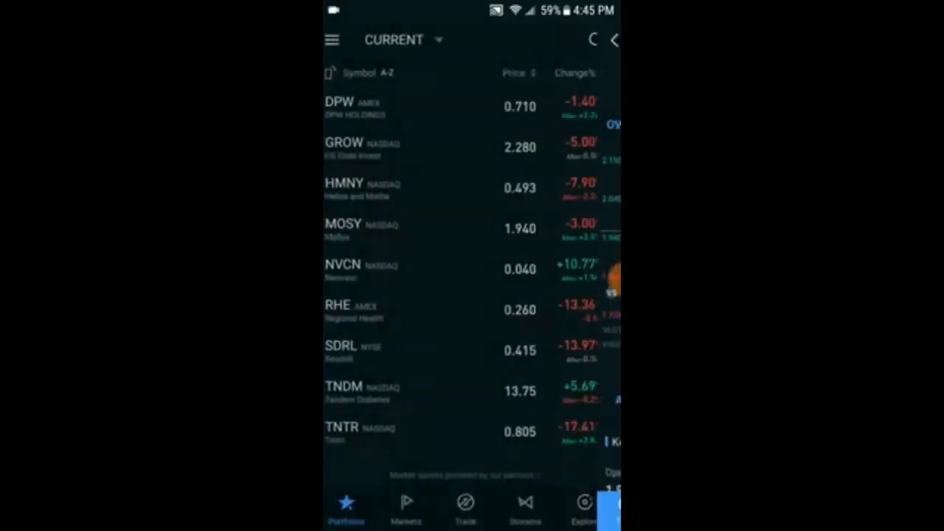
pyautogui.click(361, 229)
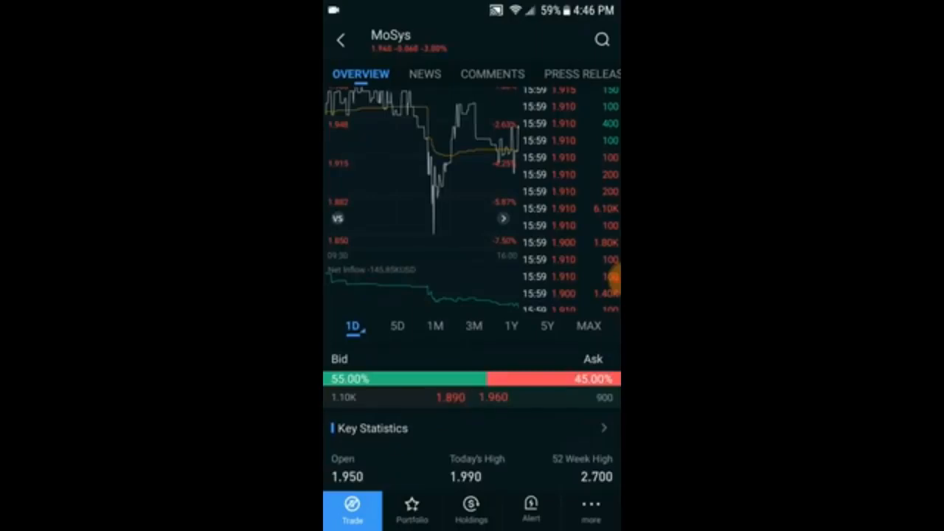
pyautogui.scroll(-3)
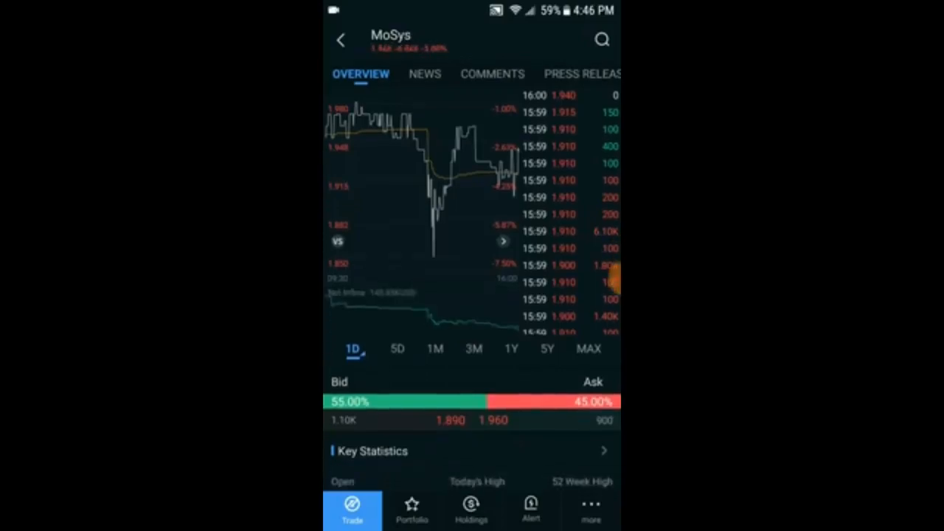
pyautogui.scroll(-3)
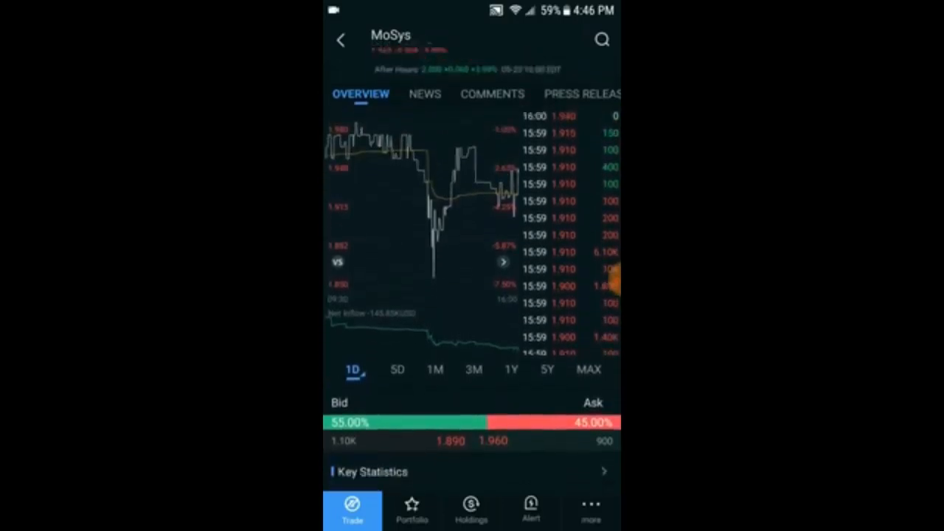
pyautogui.scroll(-3)
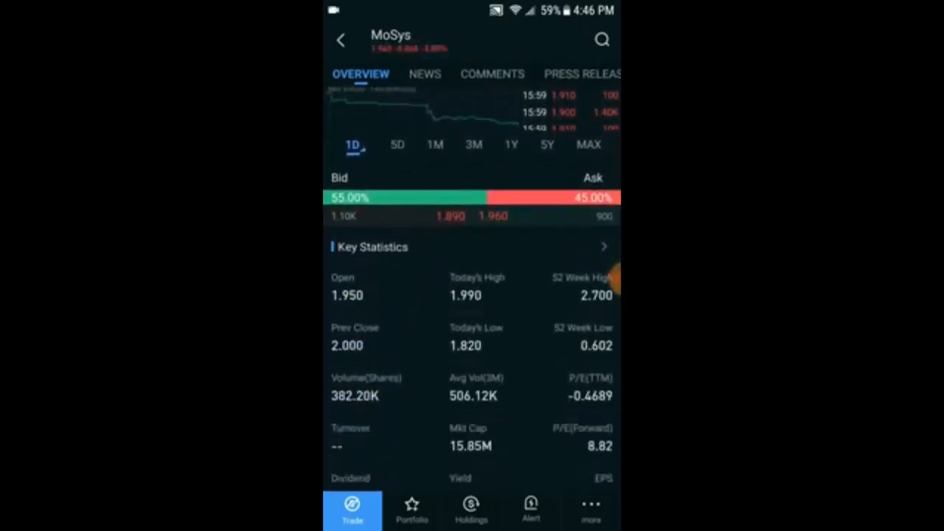
pyautogui.scroll(-3)
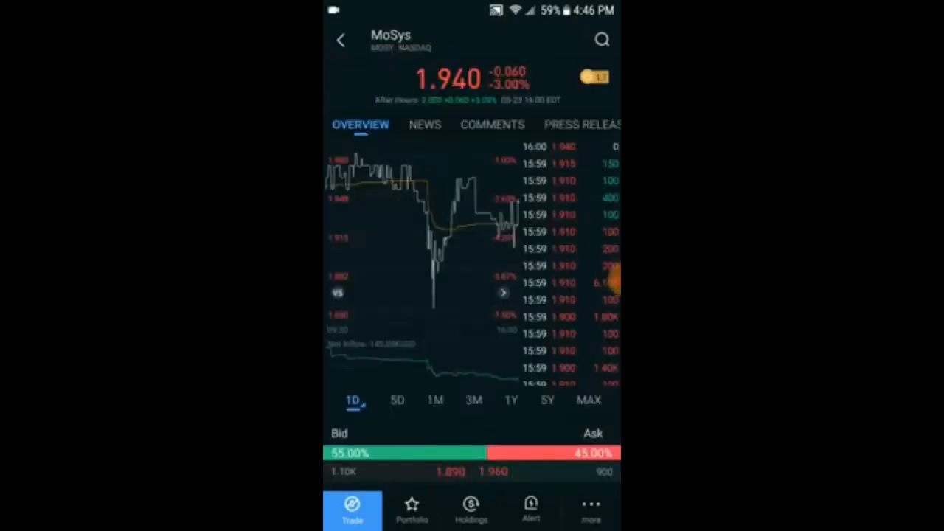
# - Browse MoSys news and press releases, then show its Analysts tab ratings
pyautogui.click(424, 125)
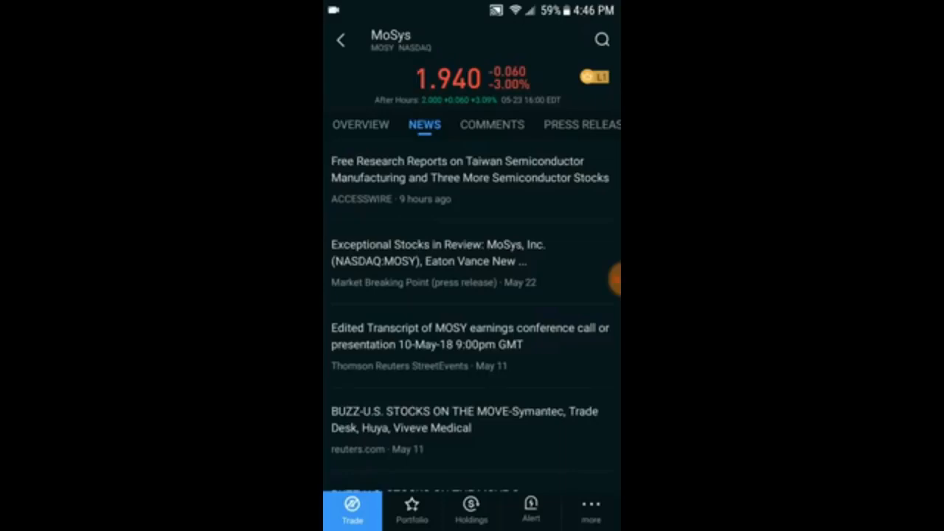
pyautogui.click(471, 125)
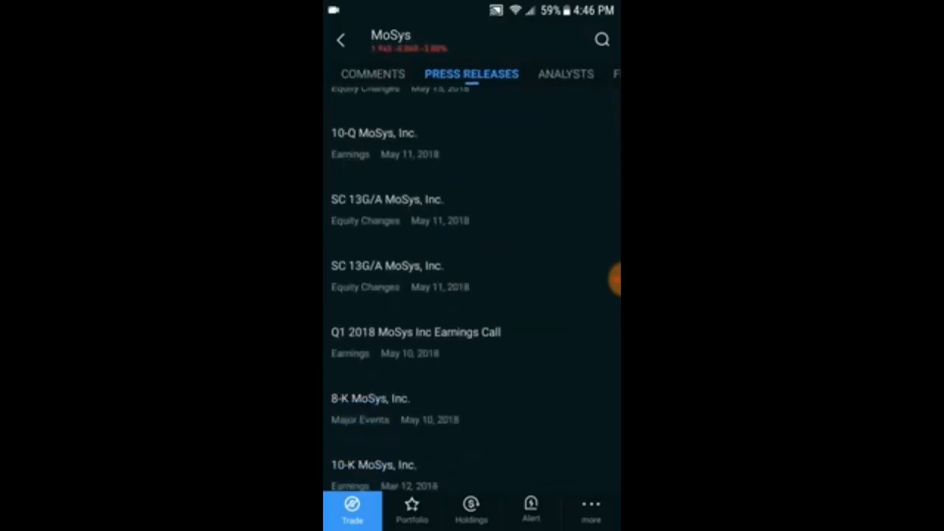
pyautogui.scroll(-3)
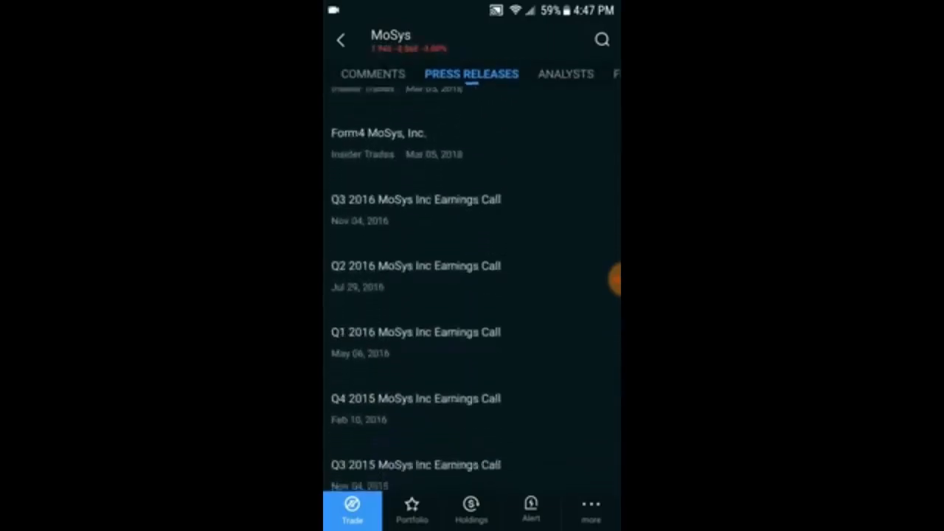
pyautogui.click(566, 74)
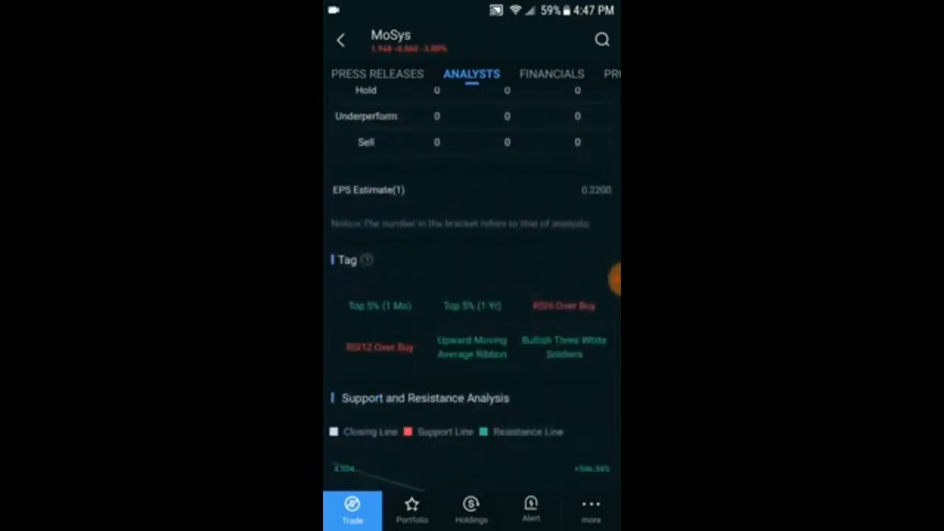
# - Scroll through MoSys analyst ratings and tags, then show the Financials tab
pyautogui.scroll(-3)
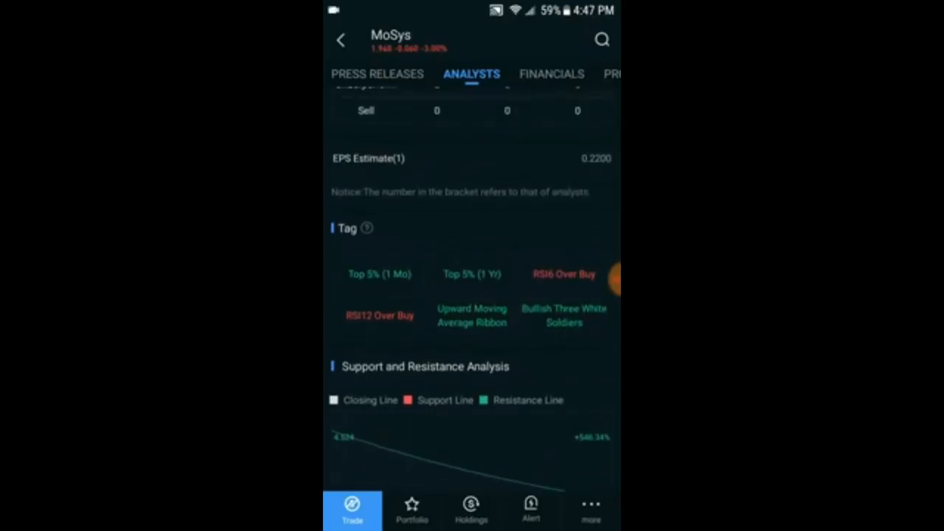
pyautogui.scroll(-3)
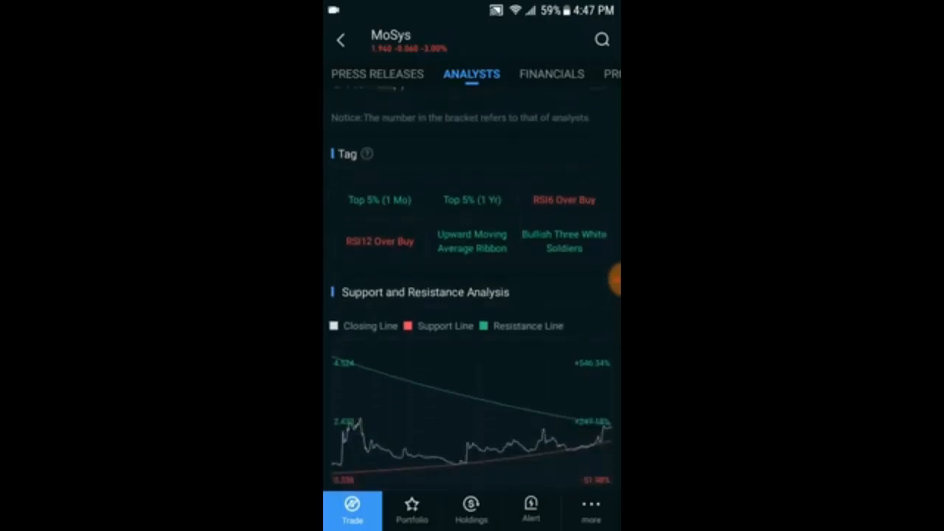
pyautogui.scroll(-3)
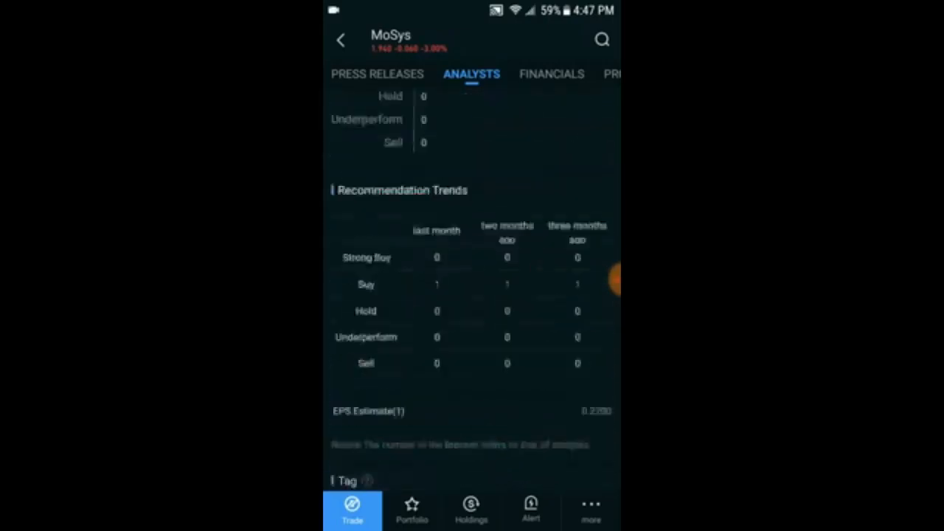
pyautogui.scroll(-3)
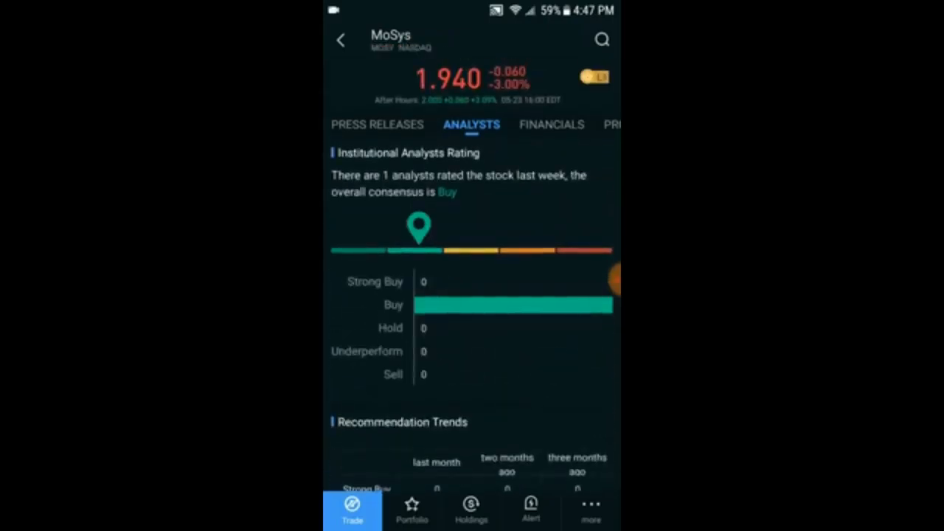
pyautogui.click(551, 124)
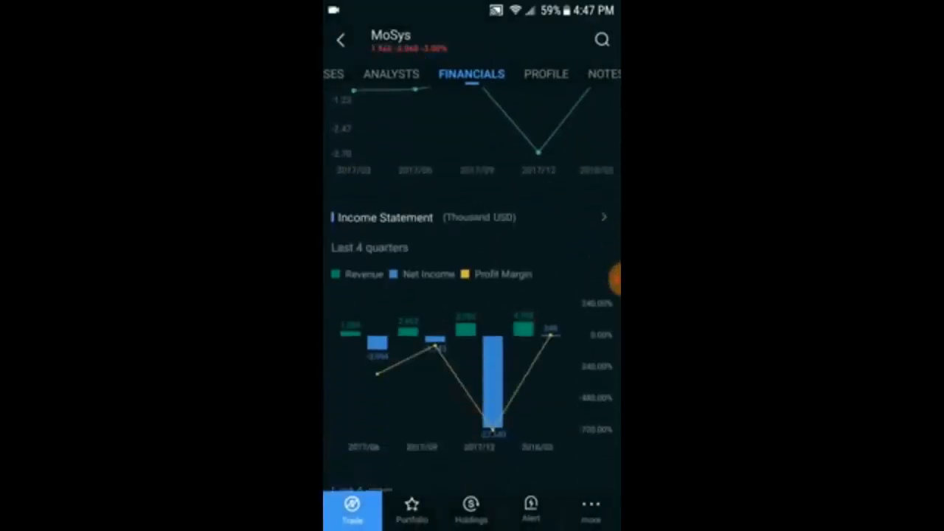
# - Review MoSys financials and full income statement figures, then bring up the Profile tab
pyautogui.scroll(-3)
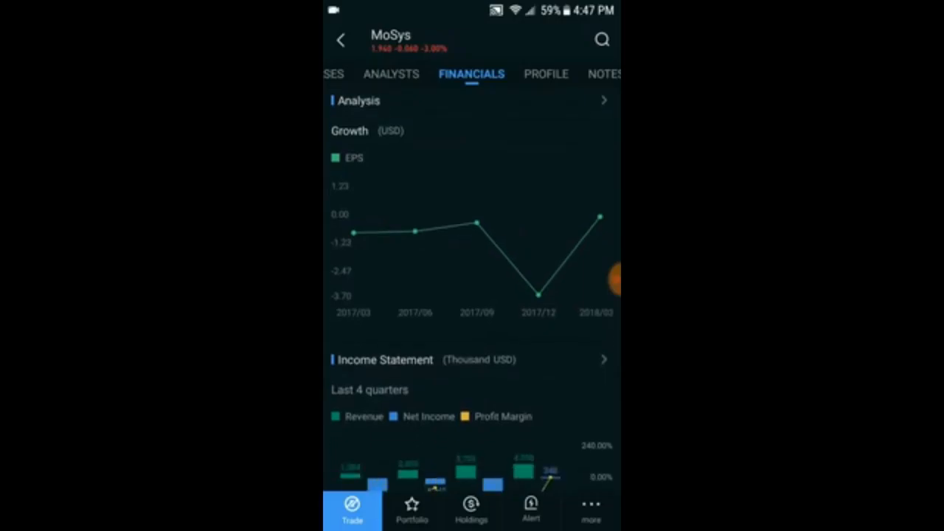
pyautogui.scroll(-3)
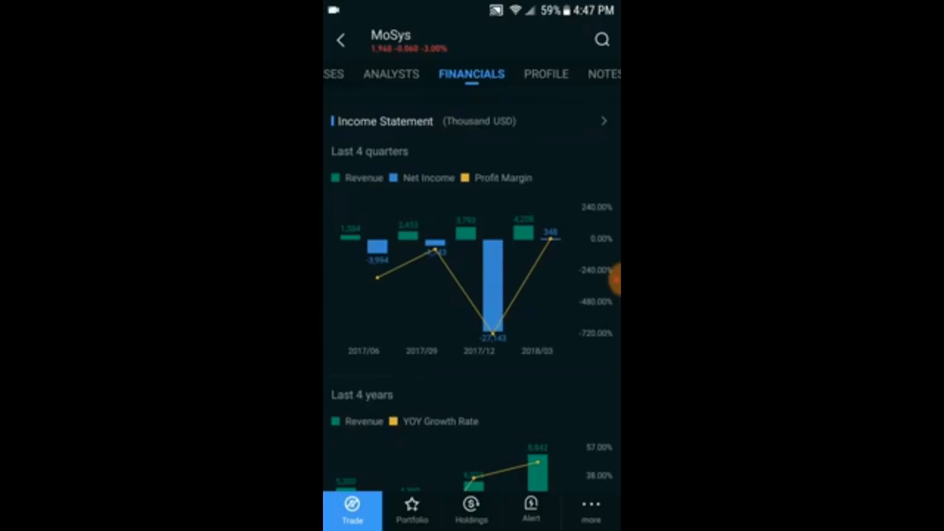
pyautogui.scroll(-3)
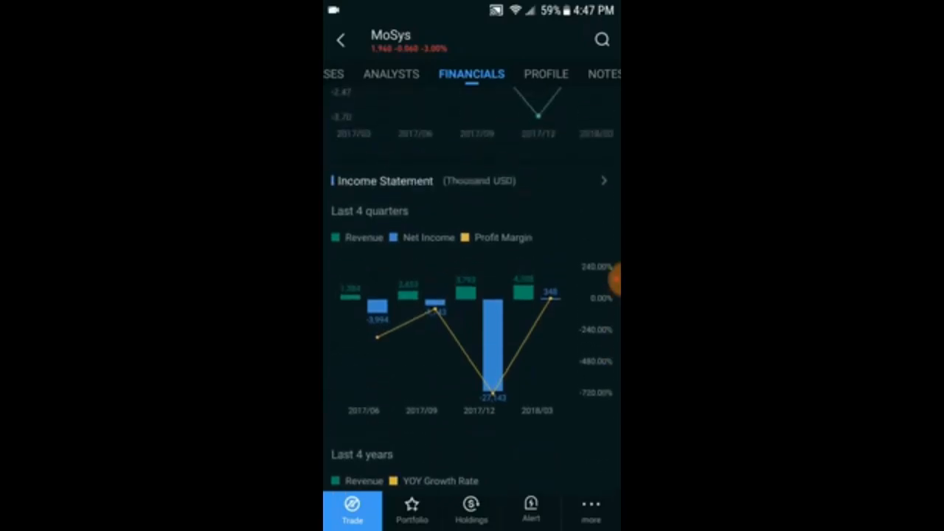
pyautogui.click(384, 180)
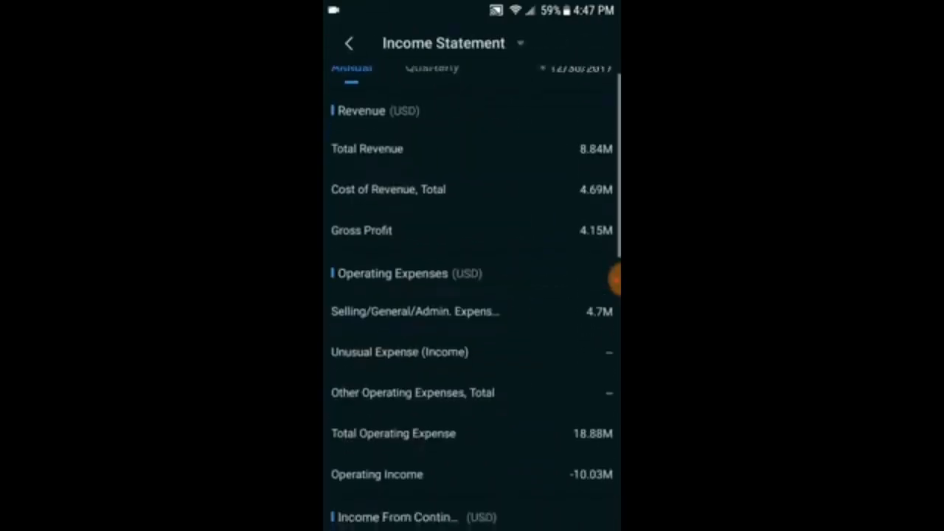
pyautogui.scroll(-3)
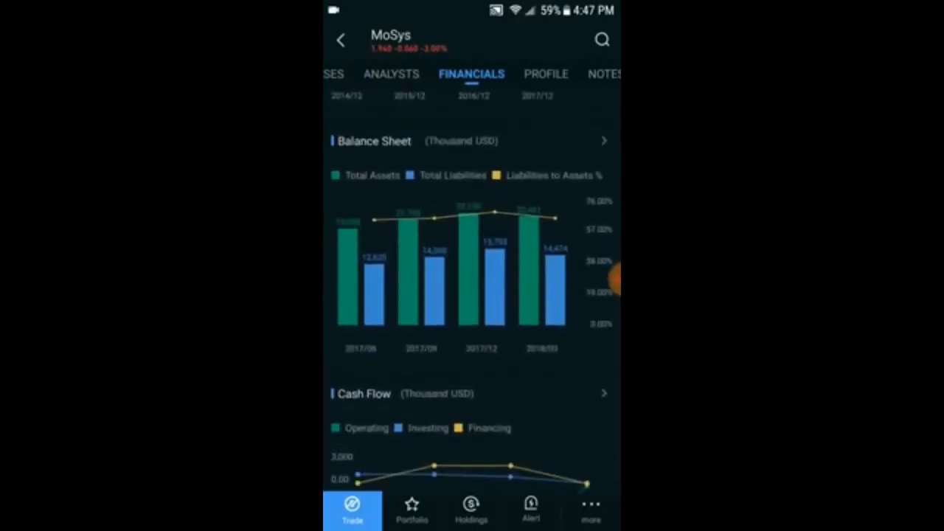
pyautogui.click(533, 74)
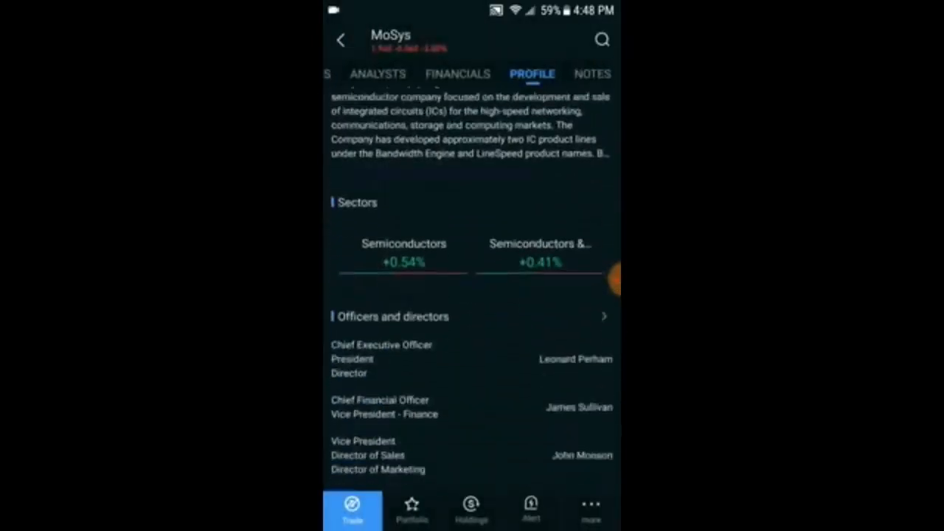
# - Scroll the MoSys profile to Institutional Holdings and return to the Overview tab
pyautogui.scroll(-3)
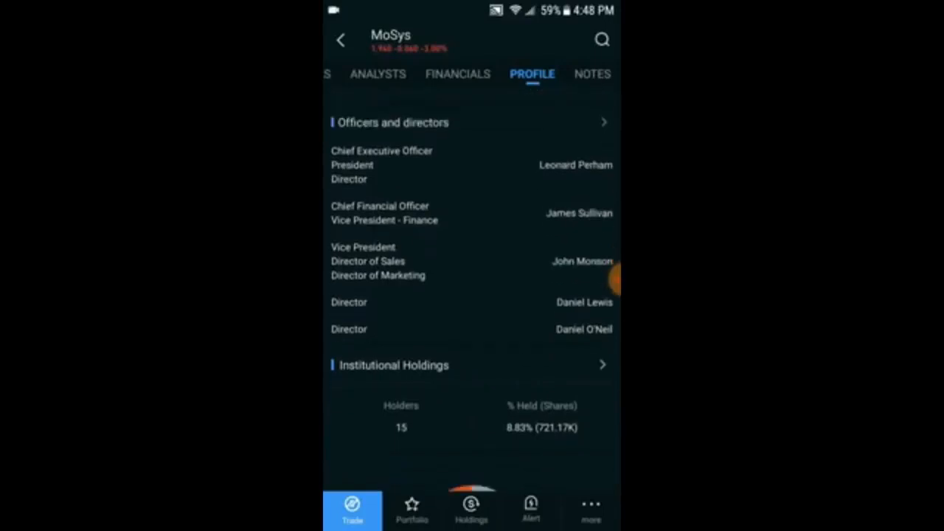
pyautogui.scroll(-3)
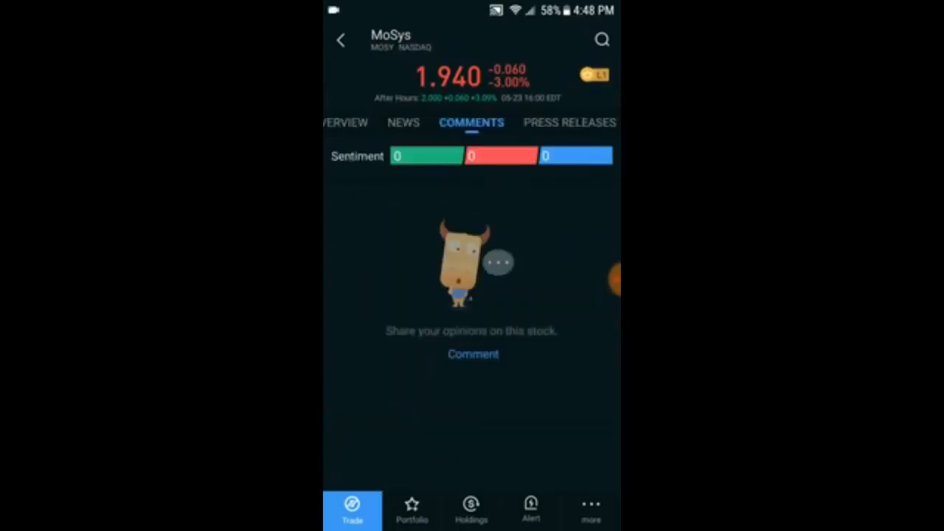
pyautogui.click(361, 122)
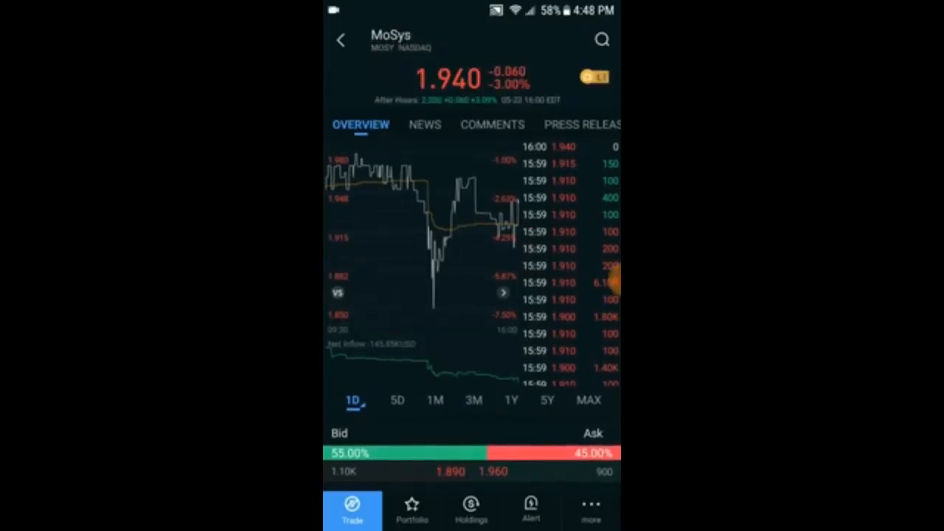
# - Show the MoSys chart full-screen, set to 3 months, then 30-minute candles
pyautogui.click(399, 189)
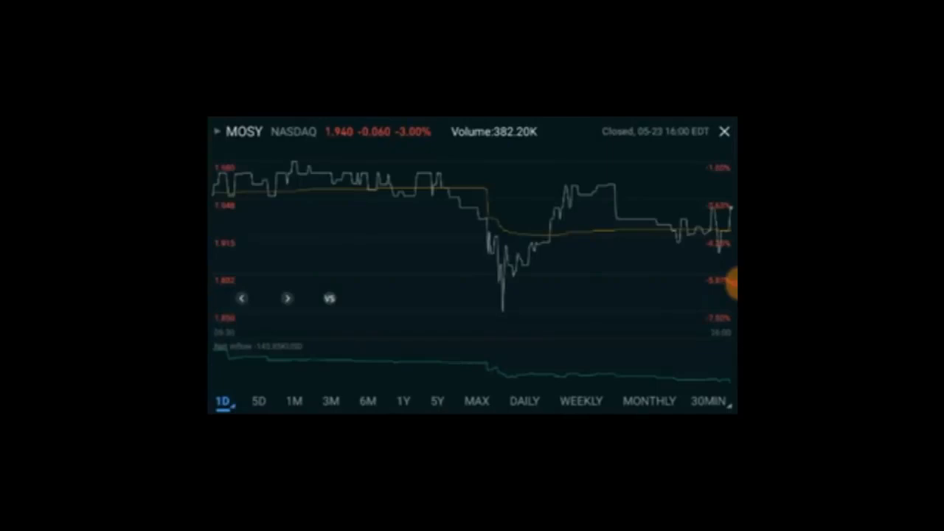
pyautogui.click(330, 400)
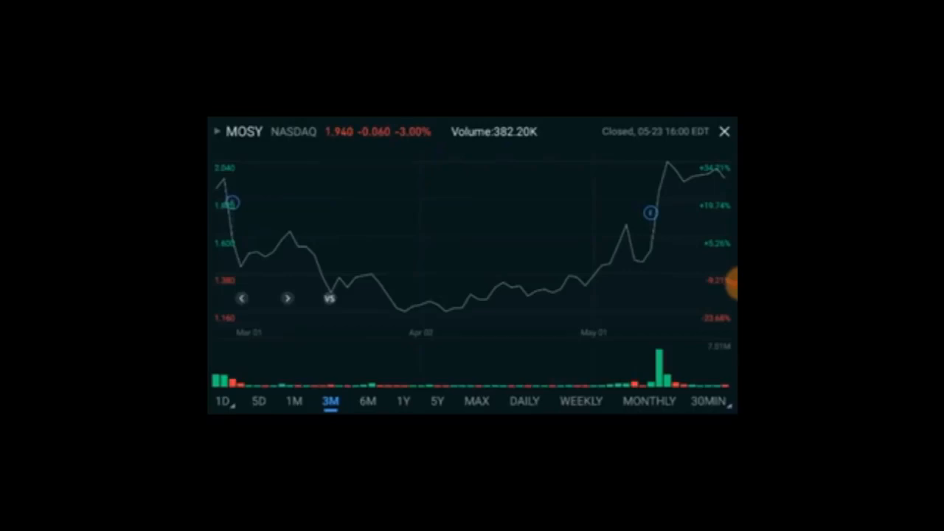
pyautogui.click(708, 401)
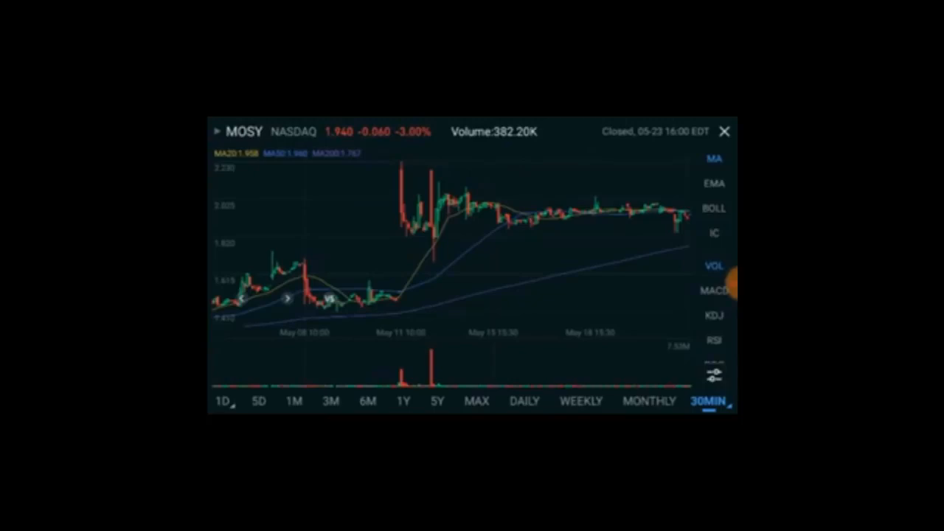
# - Toggle EMA, MA and RSI indicators, then switch to weekly and monthly candles
pyautogui.click(713, 184)
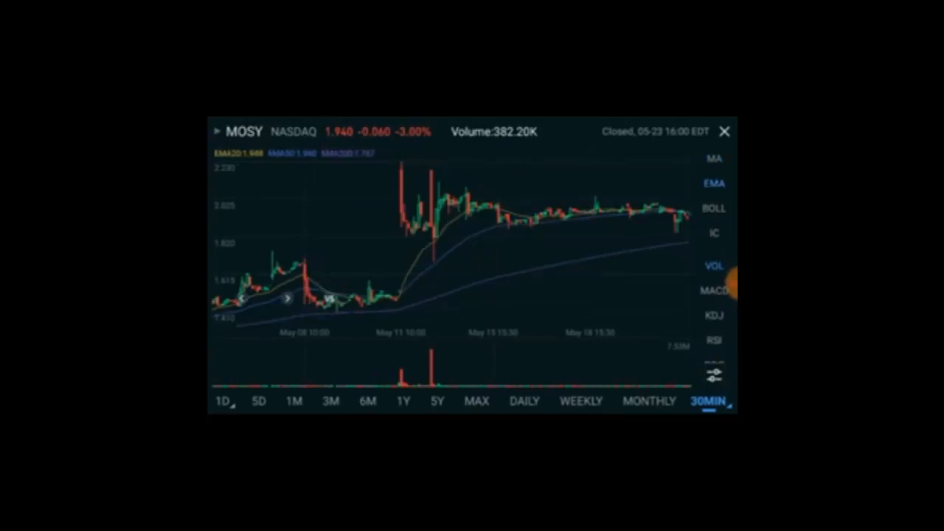
pyautogui.click(712, 209)
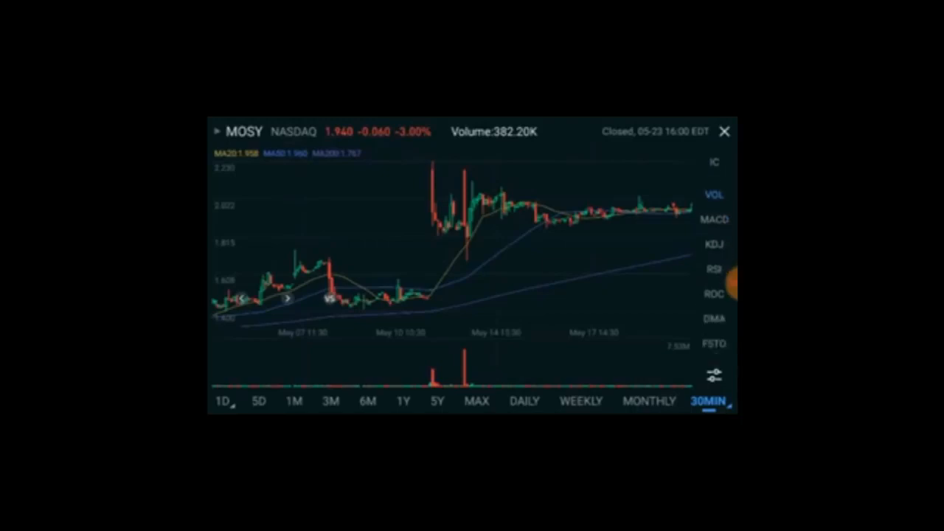
pyautogui.click(713, 219)
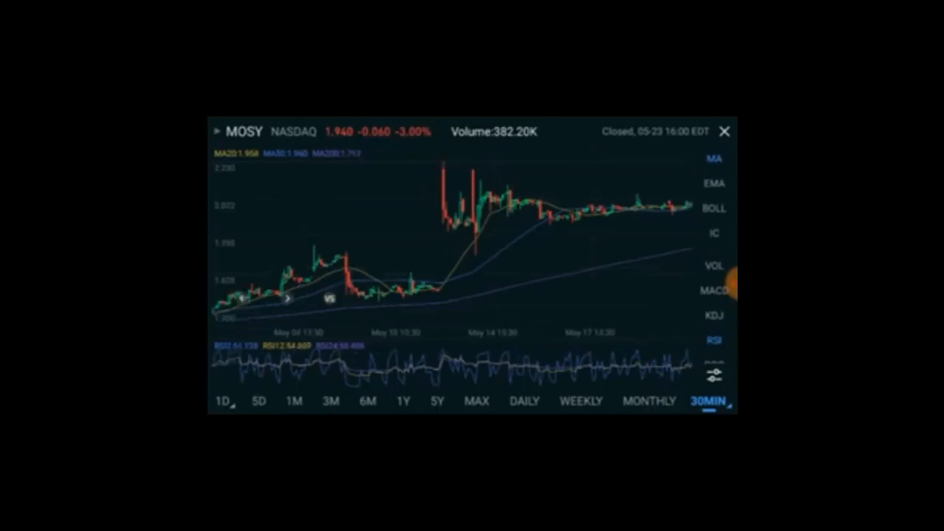
pyautogui.click(581, 401)
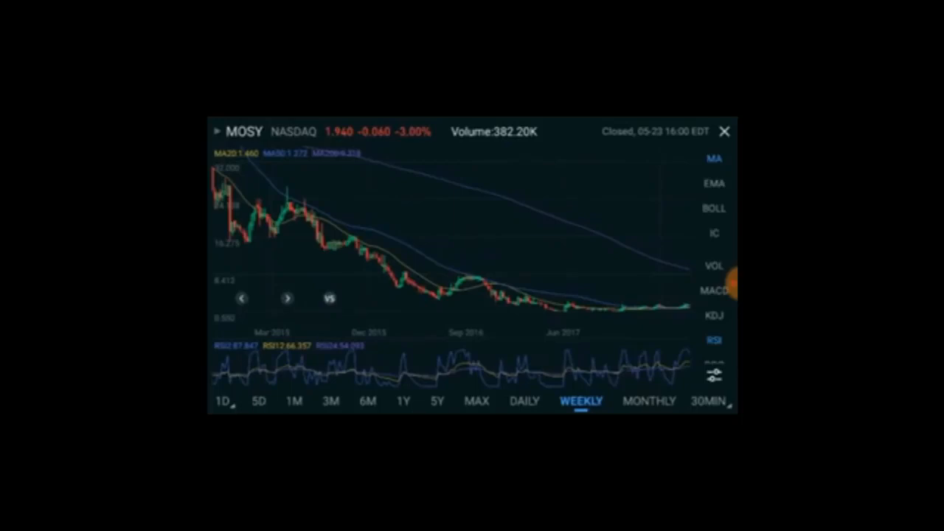
pyautogui.click(648, 400)
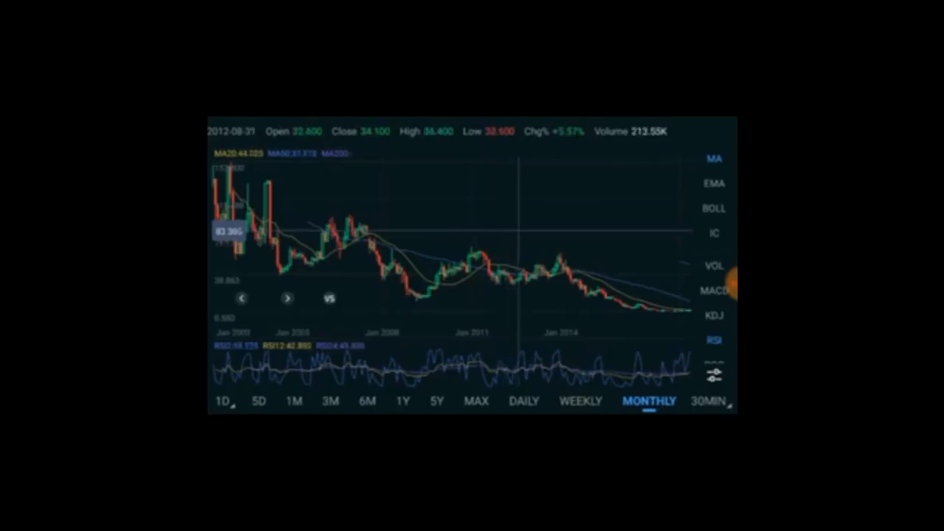
pyautogui.moveTo(527, 233)
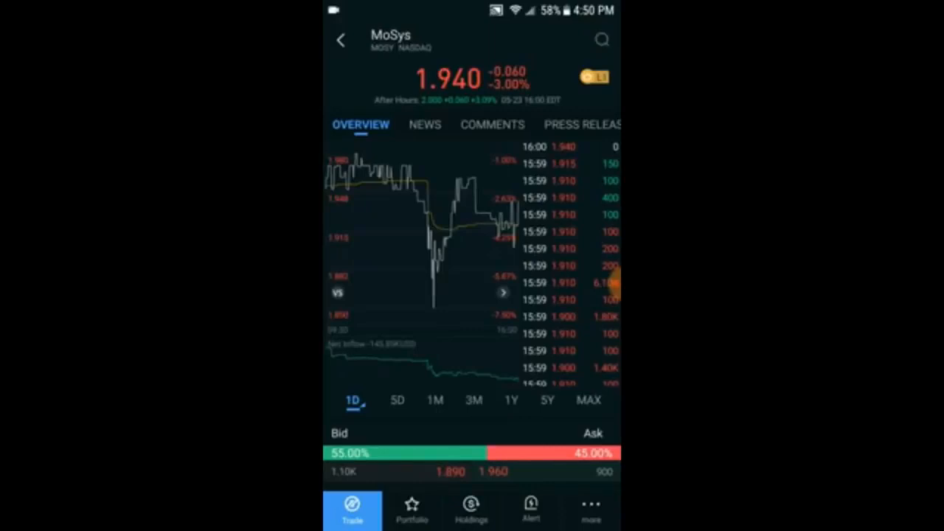
# - From search, create a screener with Price less than 1 and list its 157 stocks
pyautogui.click(602, 39)
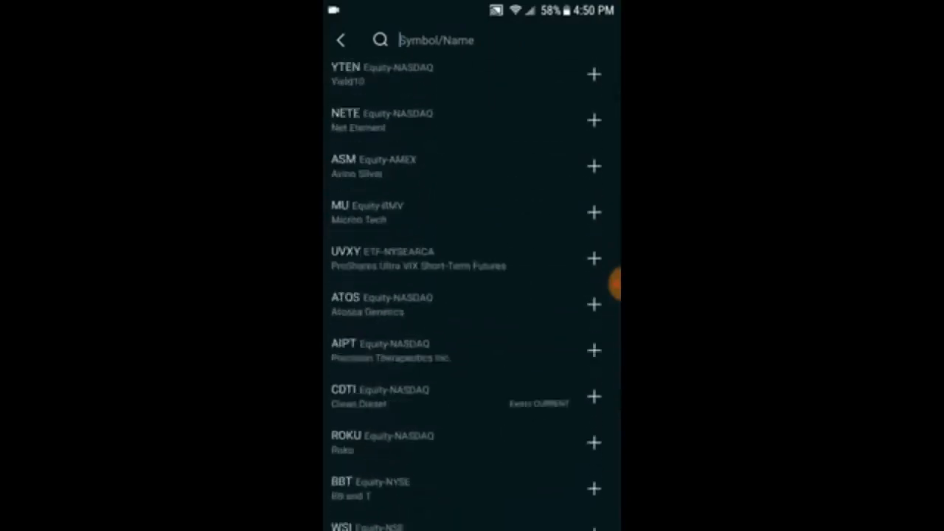
pyautogui.scroll(-3)
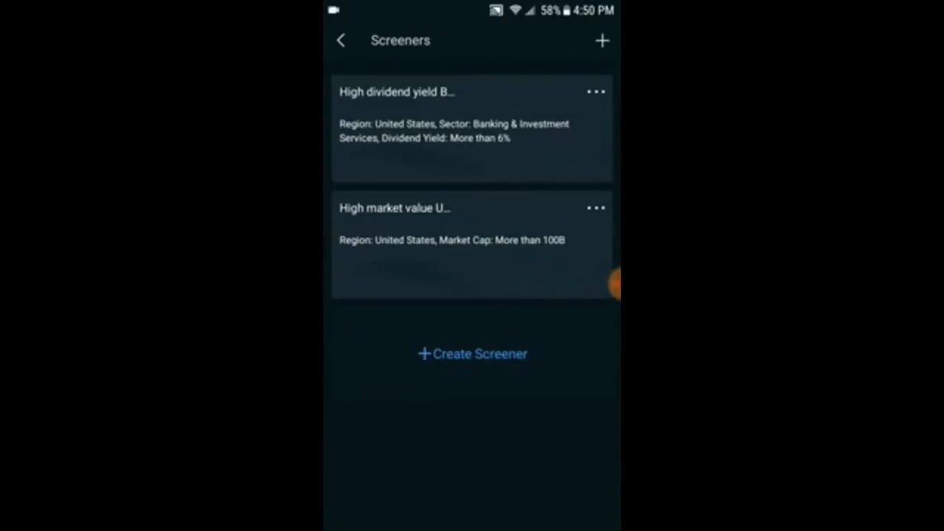
pyautogui.click(472, 354)
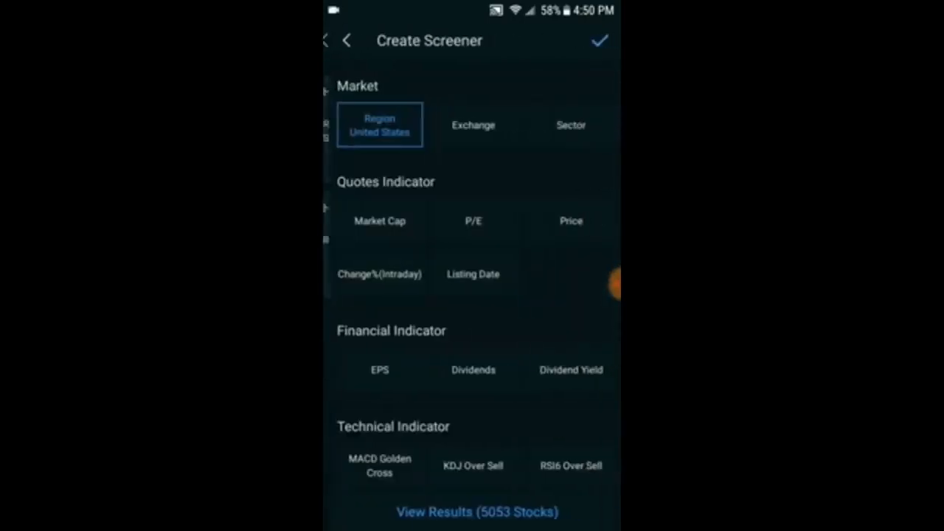
pyautogui.scroll(-3)
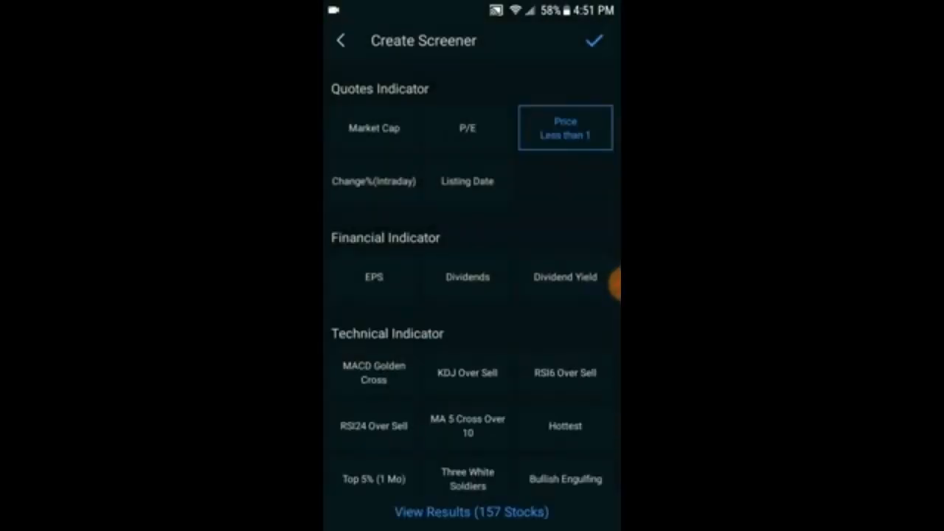
pyautogui.click(471, 512)
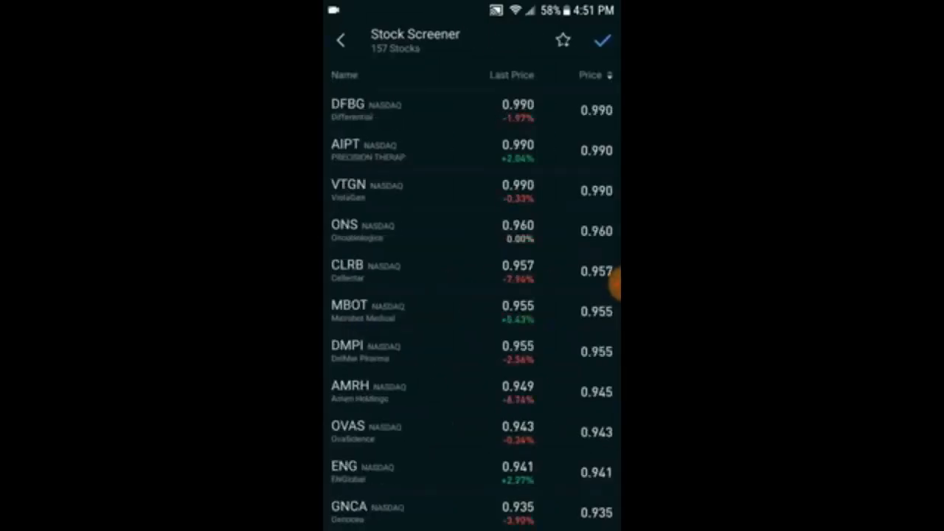
# - Return to the screener criteria and browse the EPS range choices without applying
pyautogui.click(595, 75)
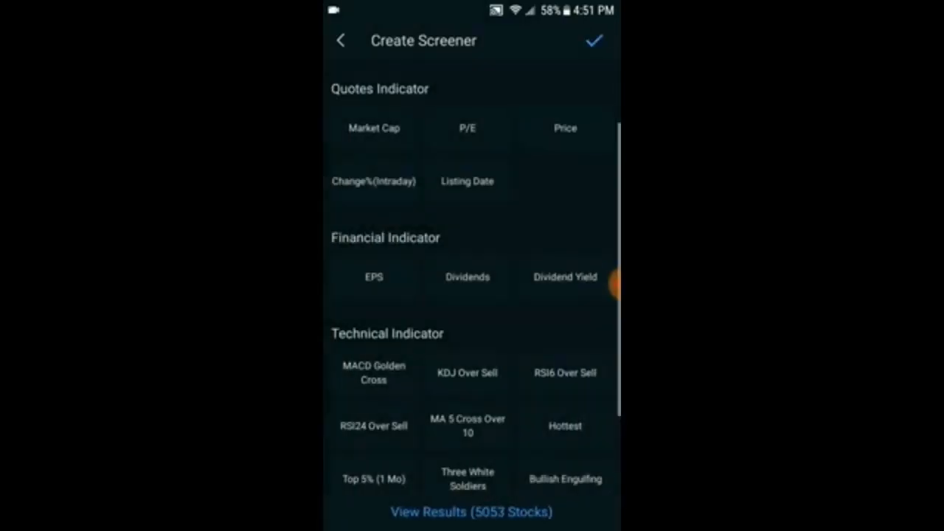
pyautogui.scroll(-3)
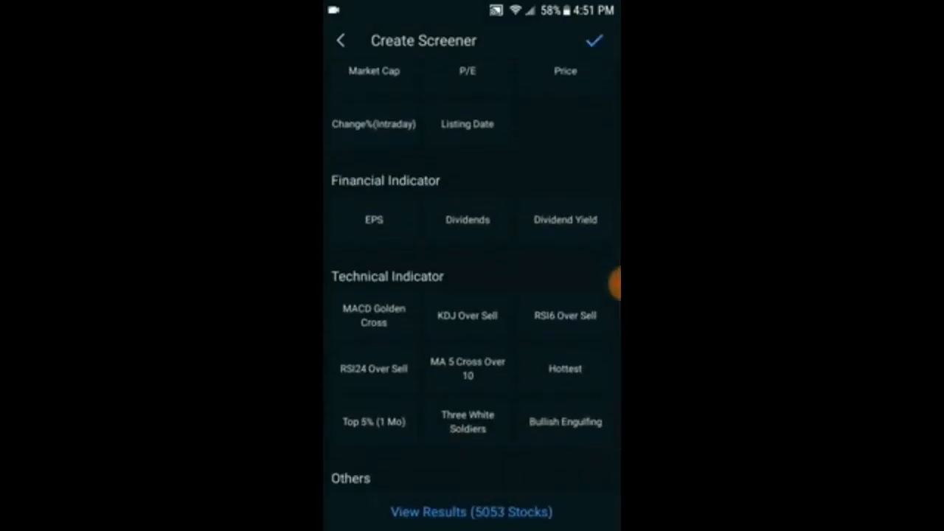
pyautogui.click(373, 219)
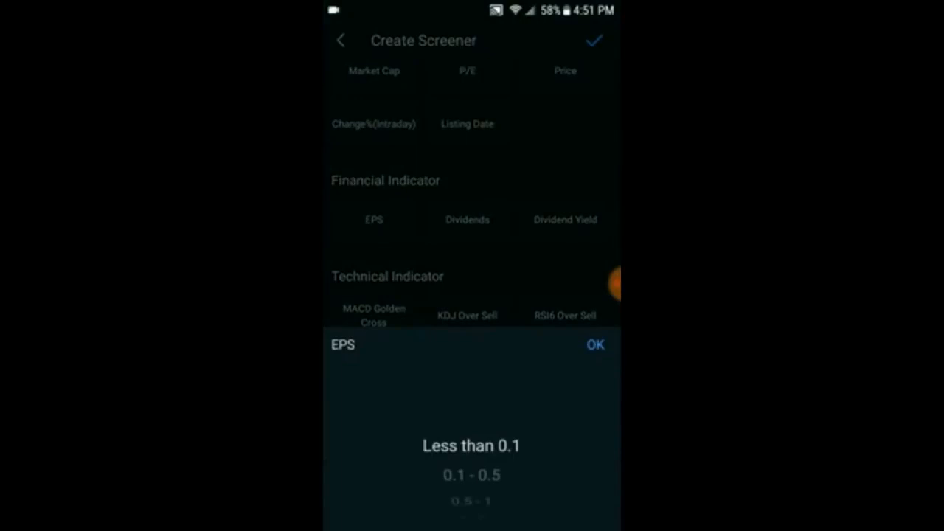
pyautogui.scroll(-3)
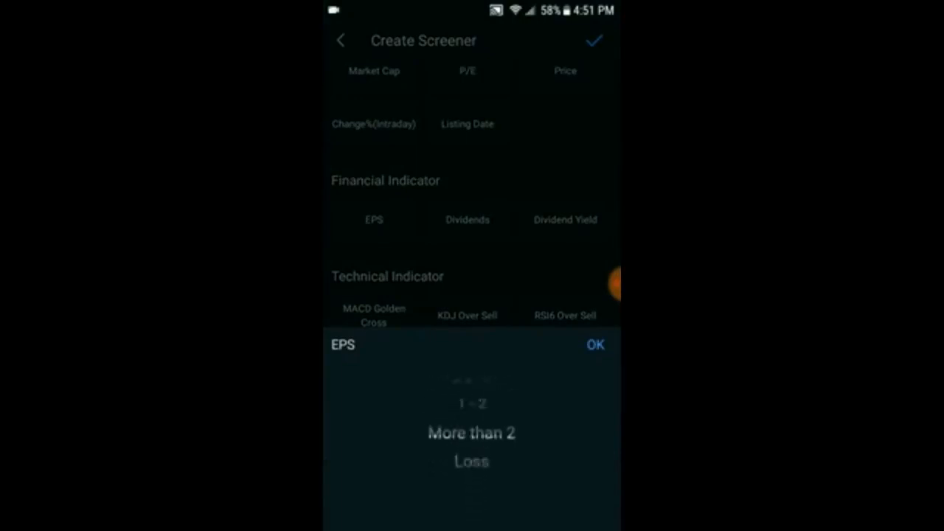
pyautogui.scroll(-3)
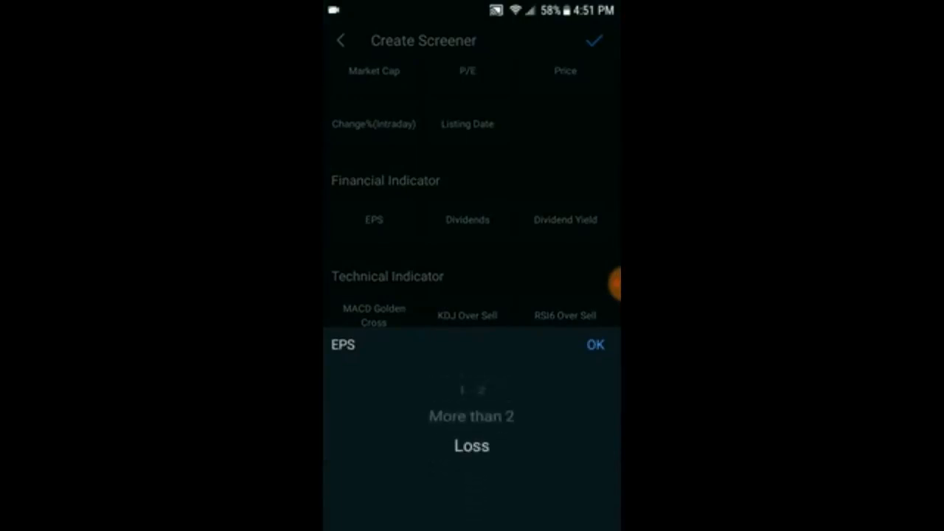
pyautogui.click(594, 345)
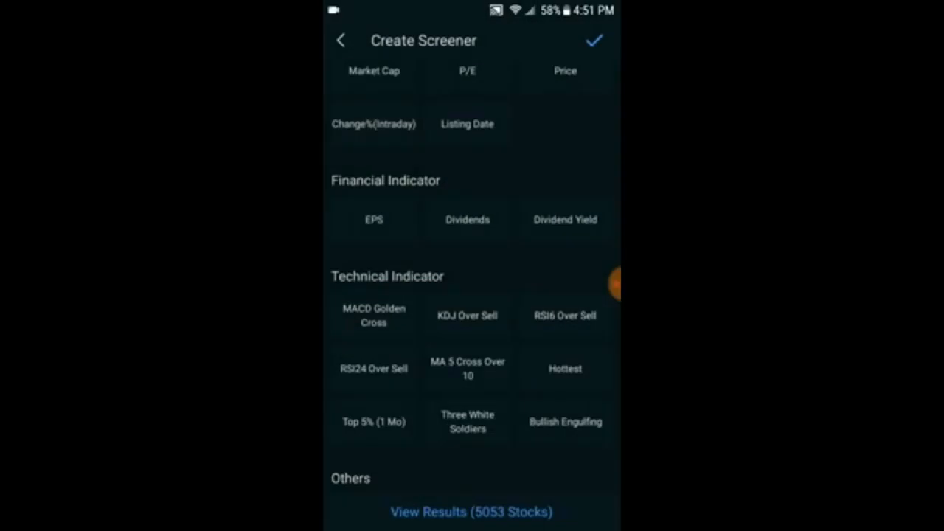
# - Add then remove the MACD Golden Cross filter and browse analyst rating choices
pyautogui.scroll(-3)
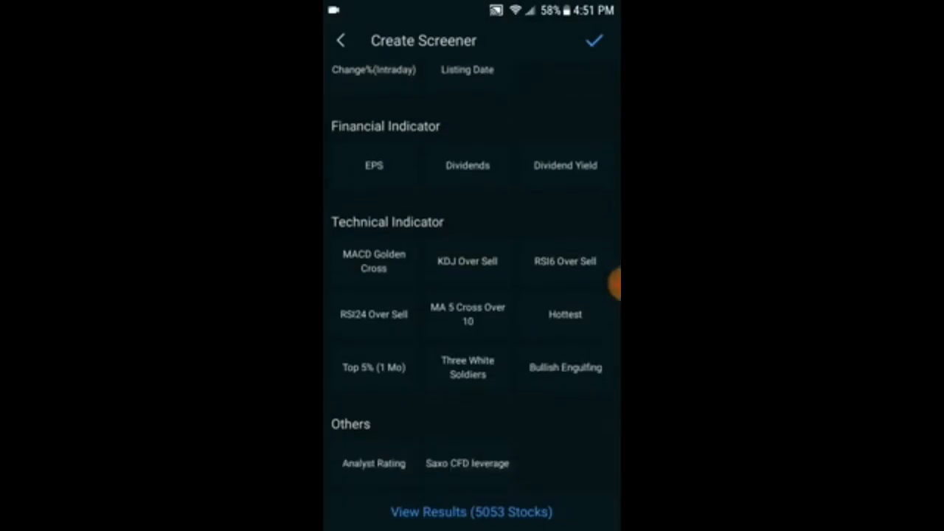
pyautogui.click(374, 261)
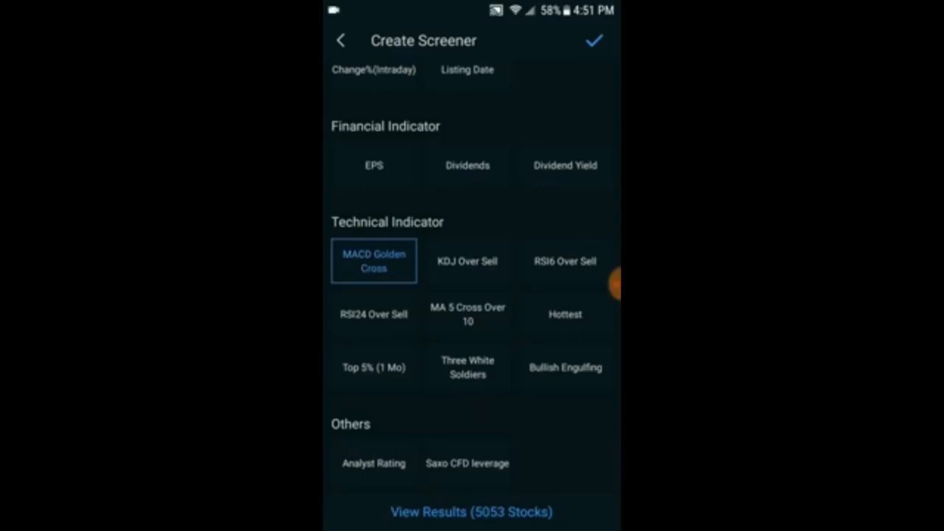
pyautogui.click(375, 260)
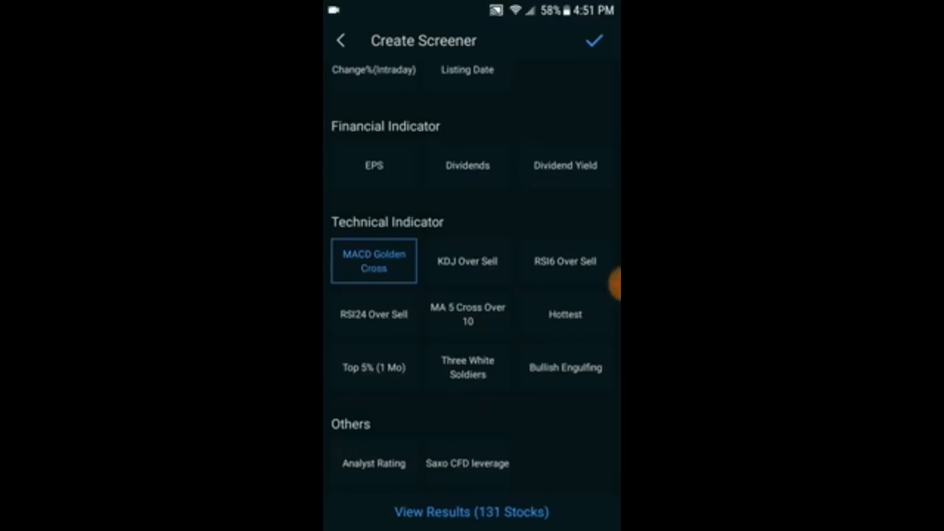
pyautogui.click(374, 368)
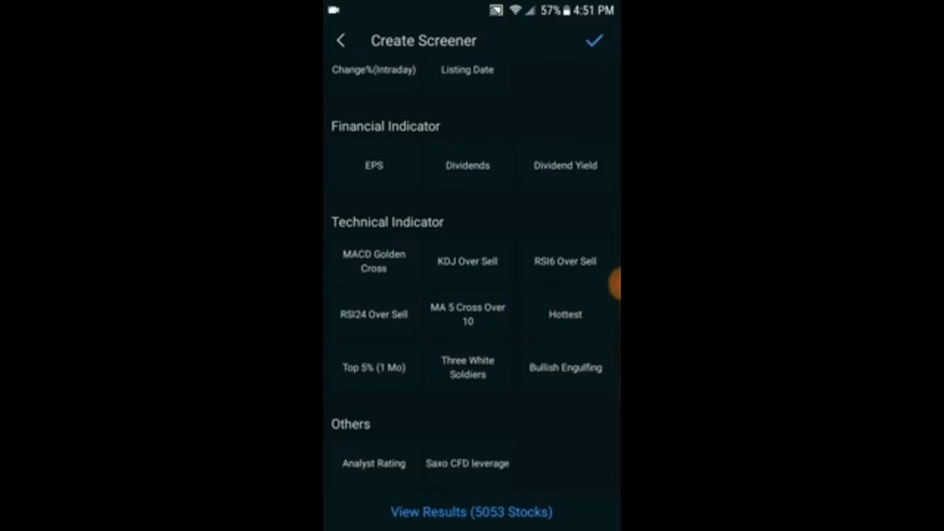
pyautogui.click(374, 464)
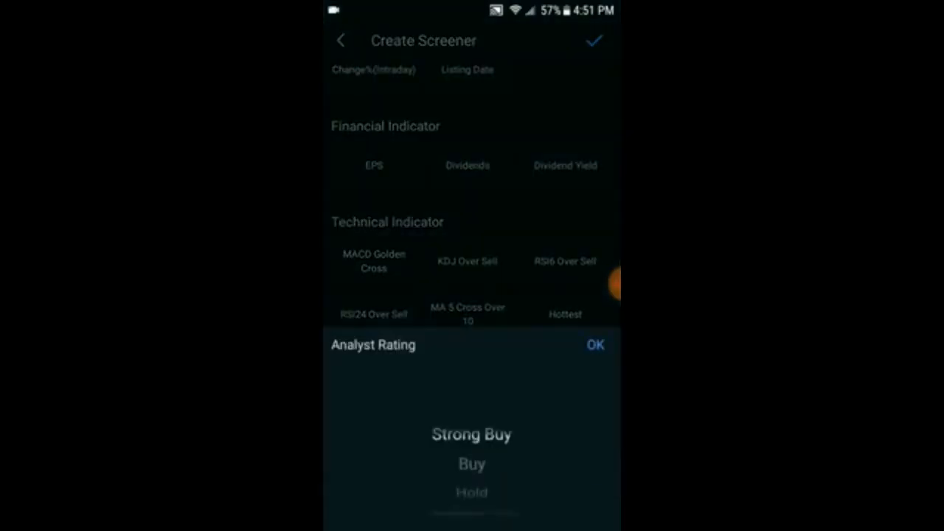
pyautogui.scroll(-3)
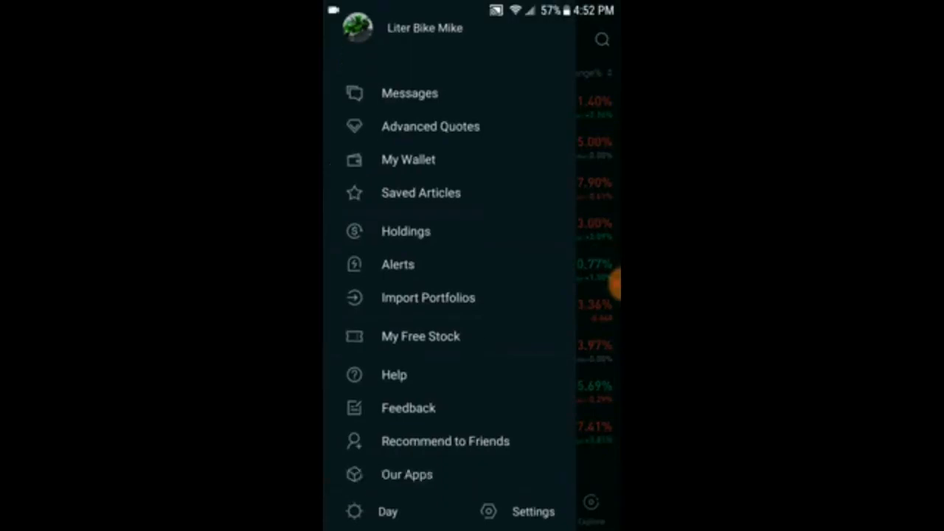
# - Go through My Free Stock in the side menu to the Regional Health stock page
pyautogui.click(420, 337)
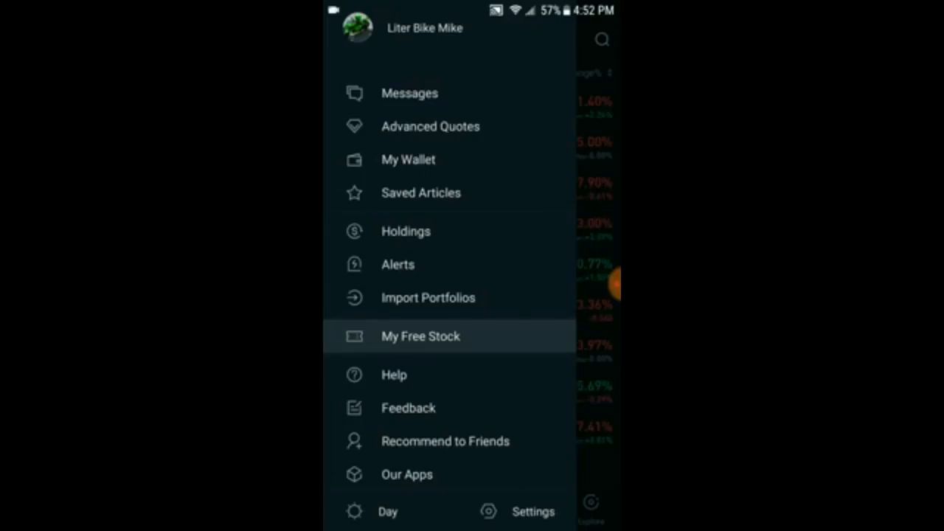
pyautogui.click(421, 336)
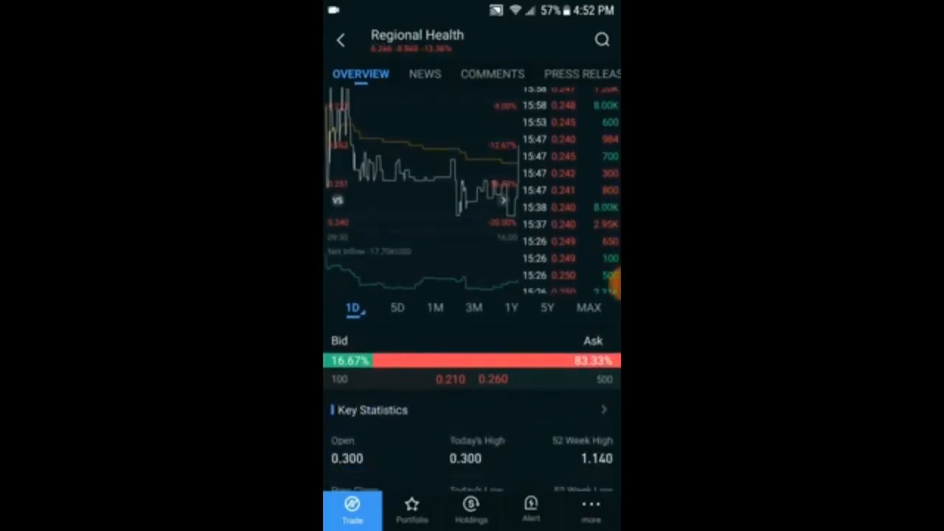
# - Open a Regional Health order ticket and nudge the limit price back to 0.2600
pyautogui.click(352, 509)
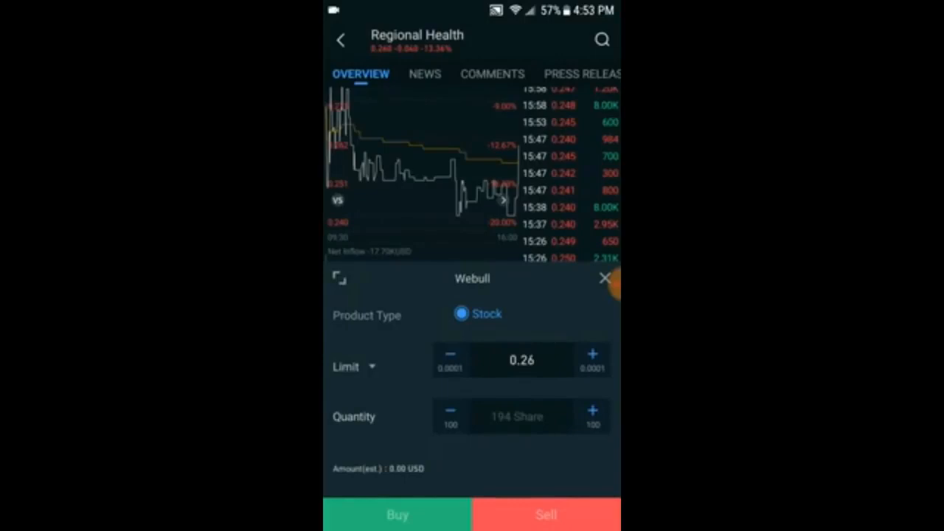
pyautogui.click(353, 367)
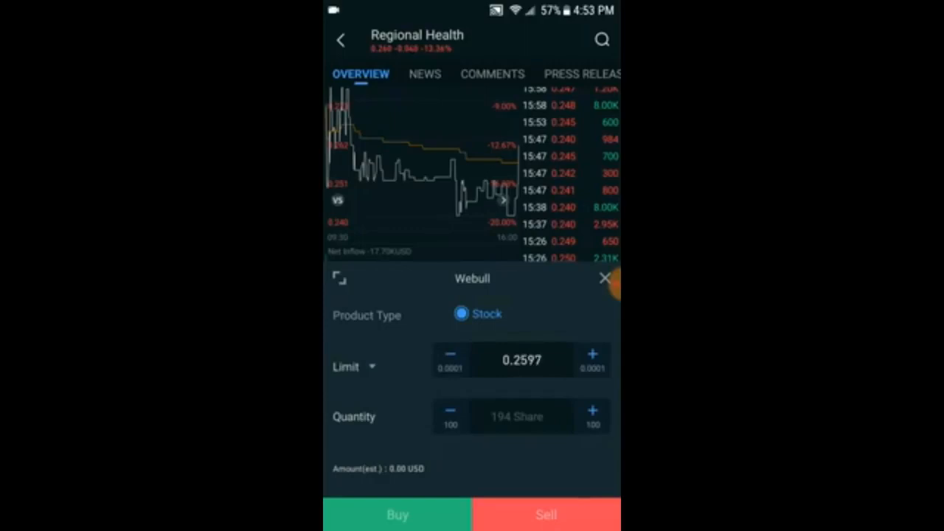
pyautogui.click(592, 354)
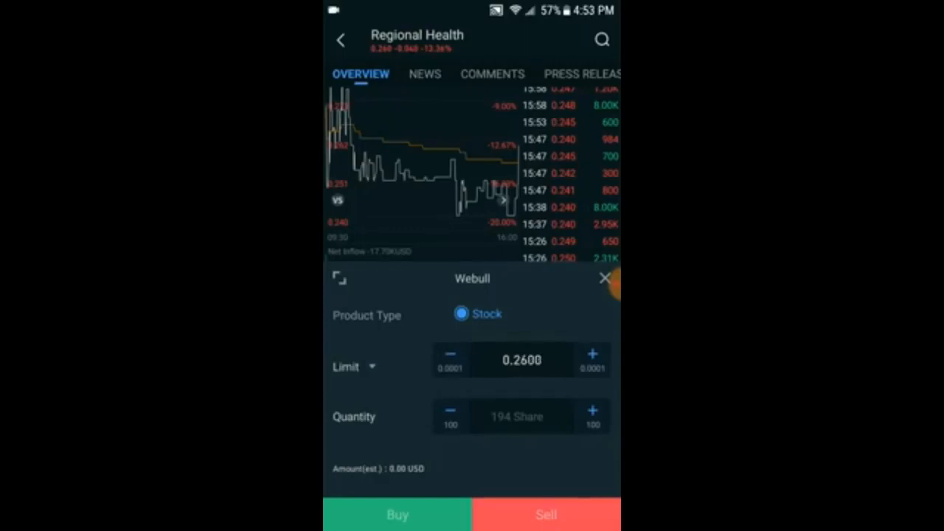
pyautogui.click(522, 360)
pyautogui.write('0.210')
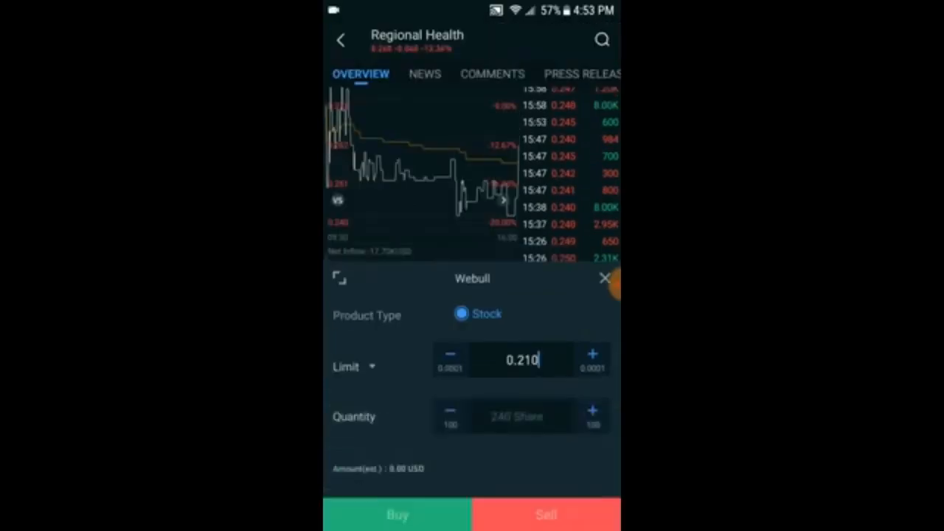
pyautogui.click(522, 361)
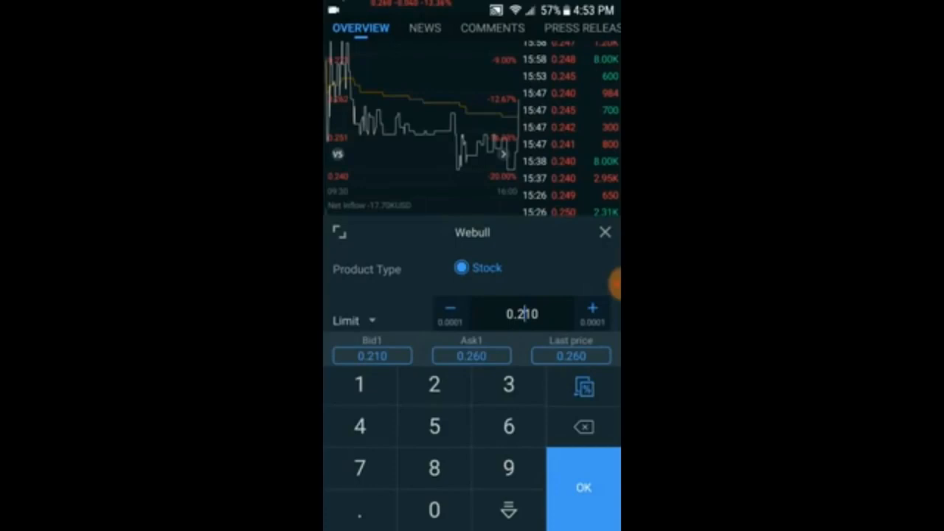
# - Enter a new share quantity, then leave the ticket without placing the order
pyautogui.click(434, 426)
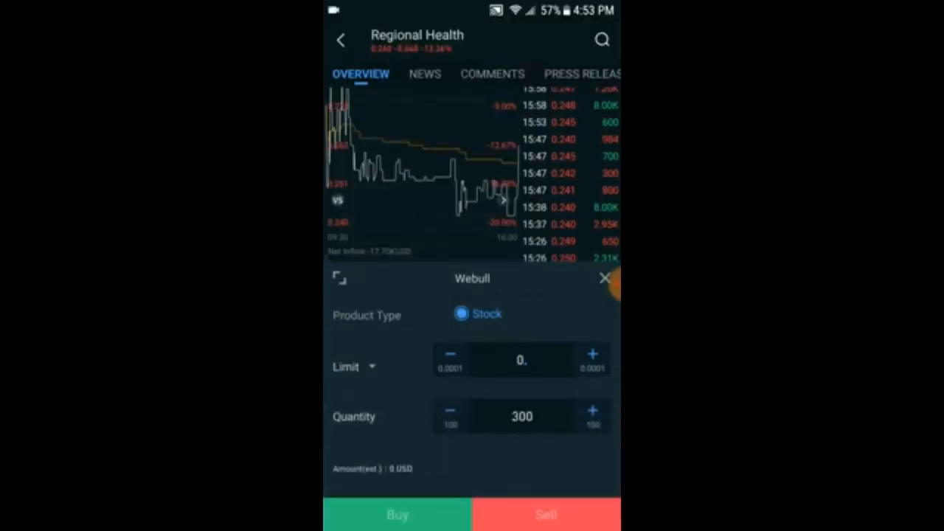
pyautogui.click(450, 409)
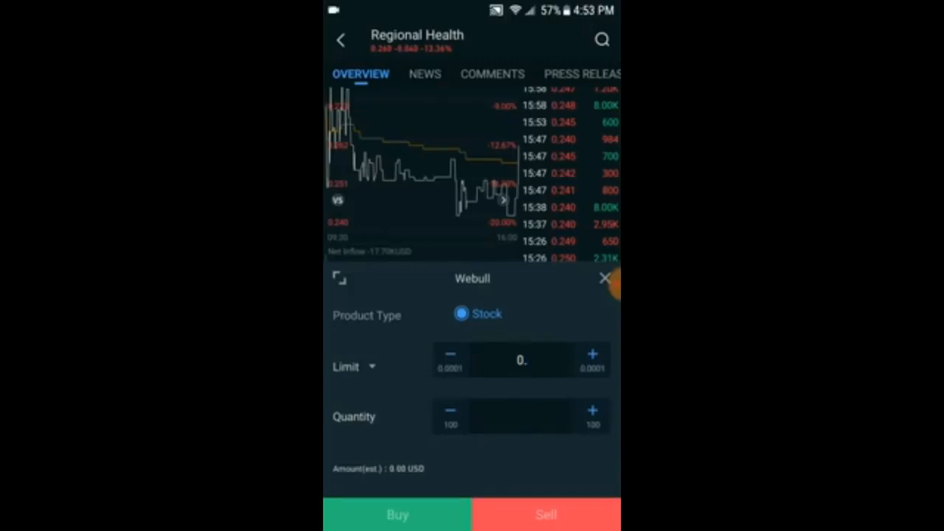
pyautogui.click(521, 360)
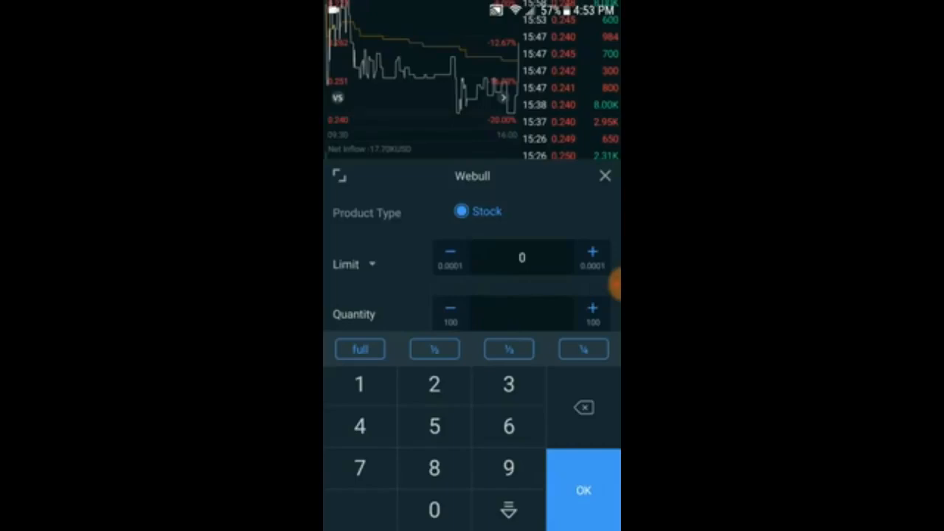
pyautogui.click(355, 264)
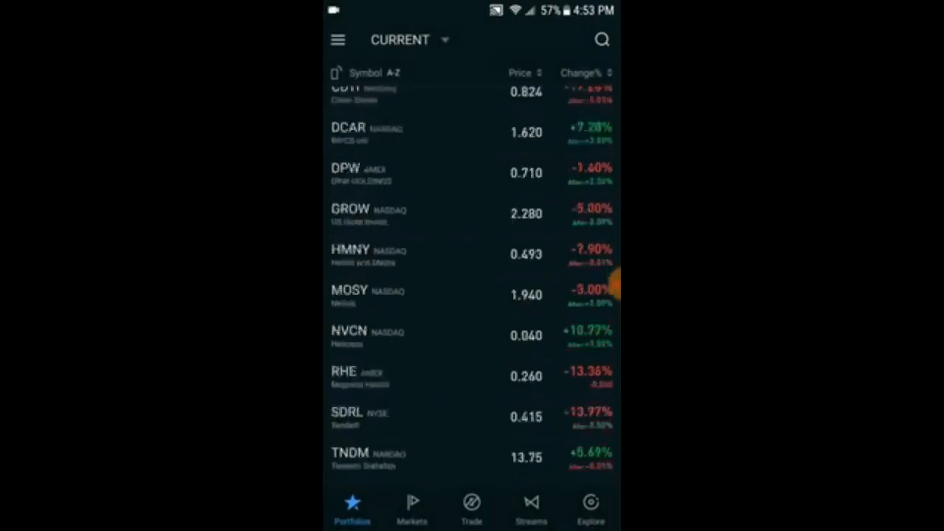
# - Scroll to BTCUSD and view its 5-day and 1-month charts, then scroll on toward CDTI
pyautogui.scroll(-3)
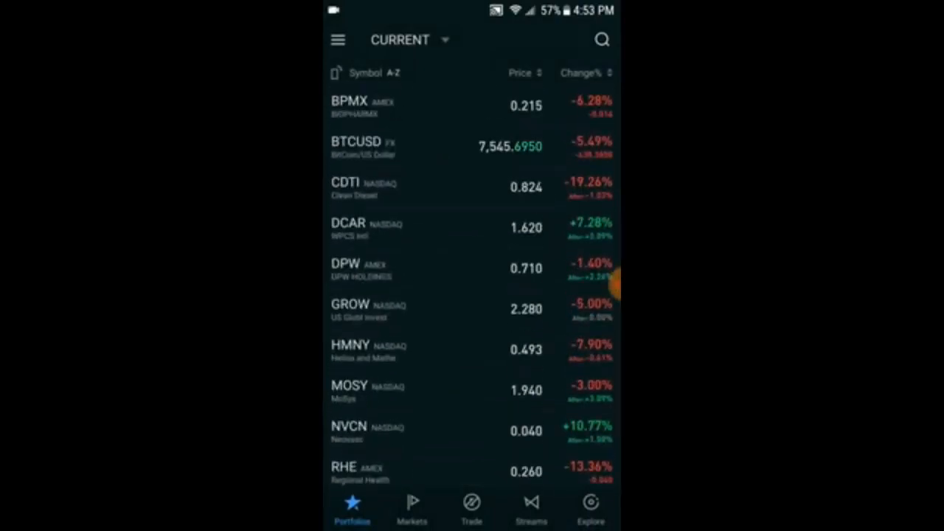
pyautogui.scroll(-3)
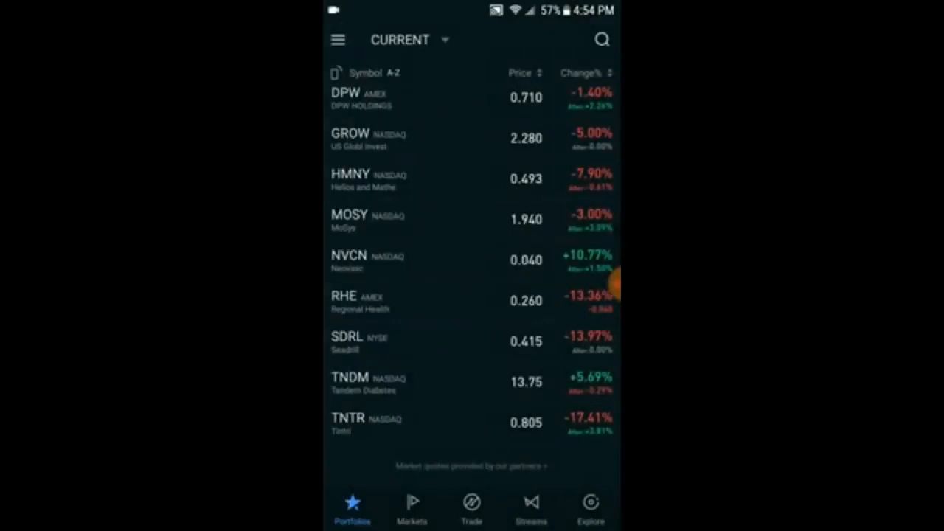
pyautogui.scroll(-3)
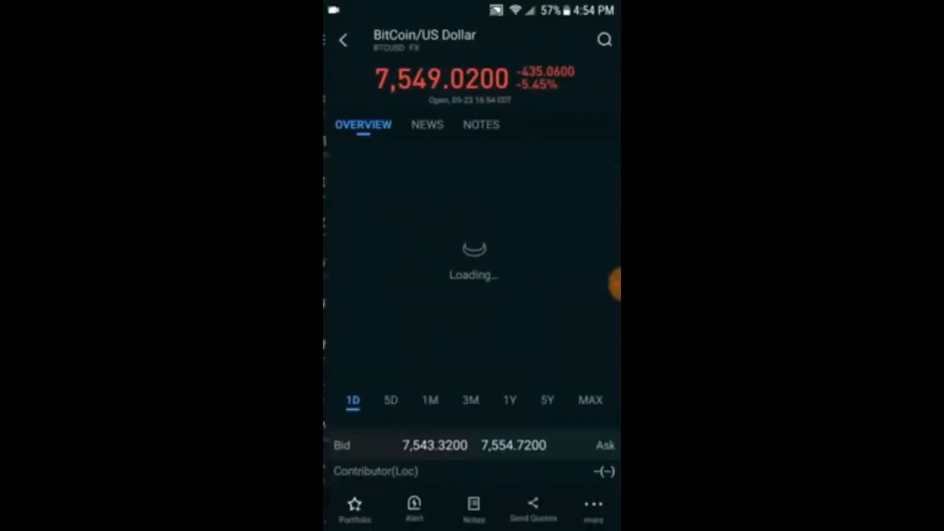
pyautogui.click(389, 400)
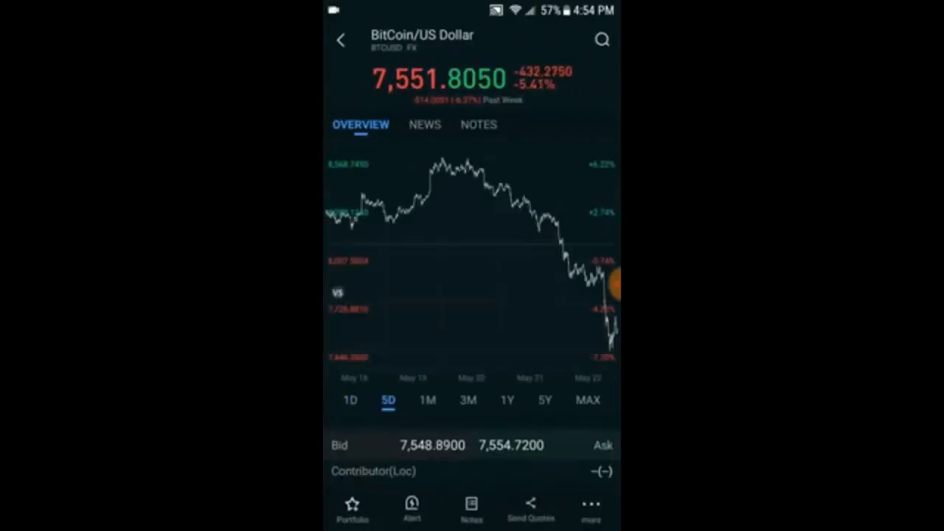
pyautogui.click(427, 400)
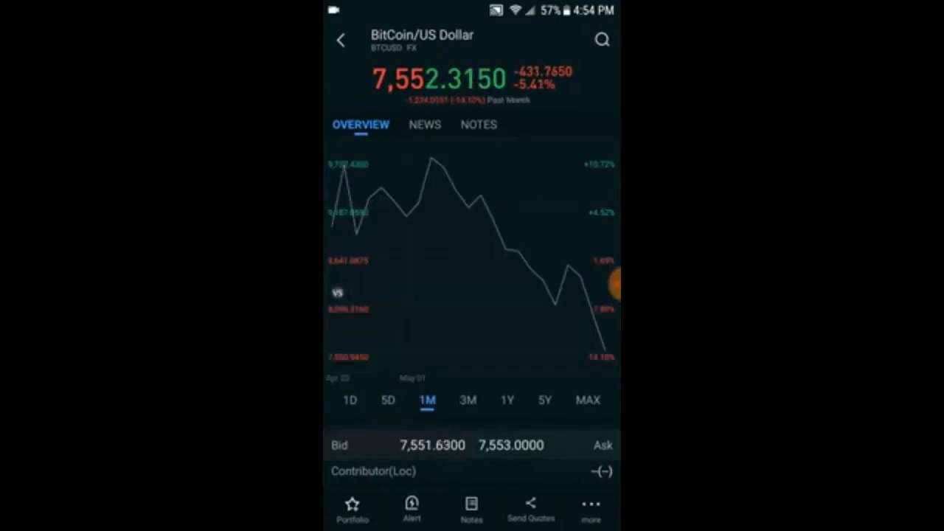
pyautogui.click(507, 400)
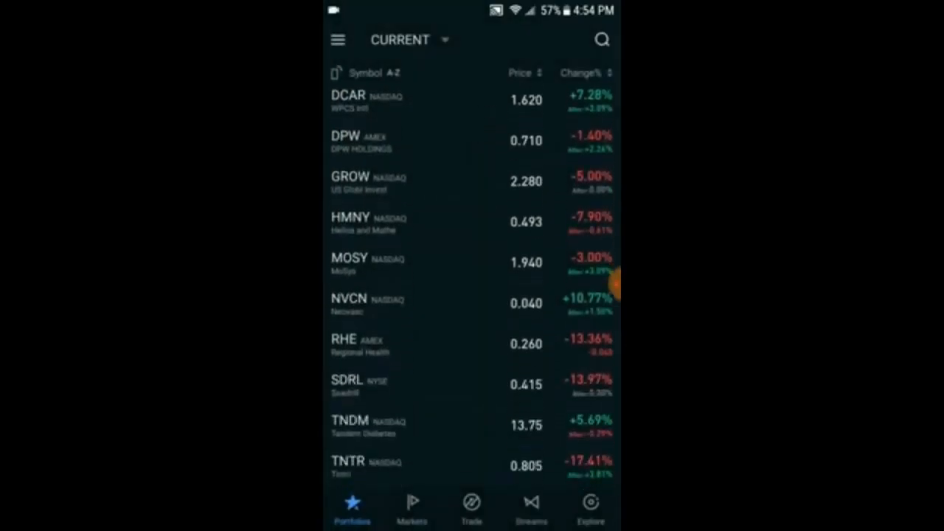
pyautogui.scroll(-3)
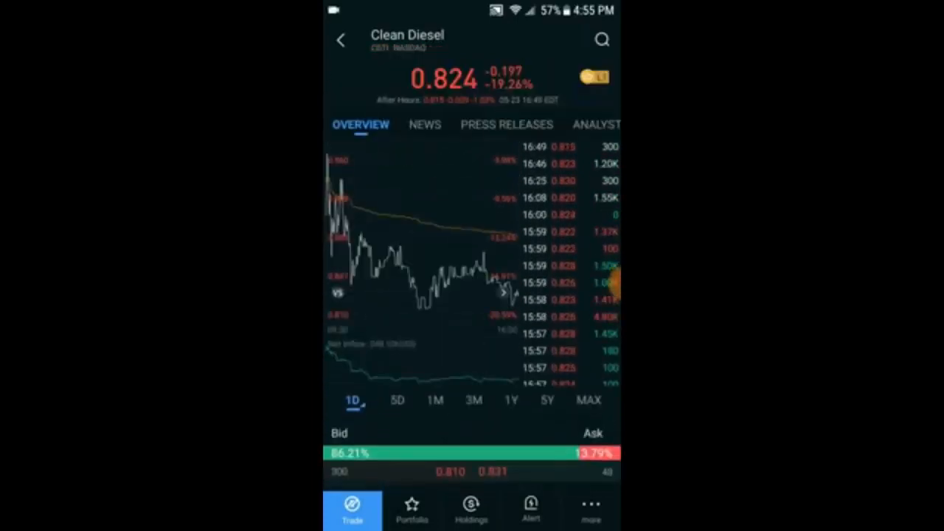
# - Go back to the watchlist and open the Messages inbox
pyautogui.click(424, 124)
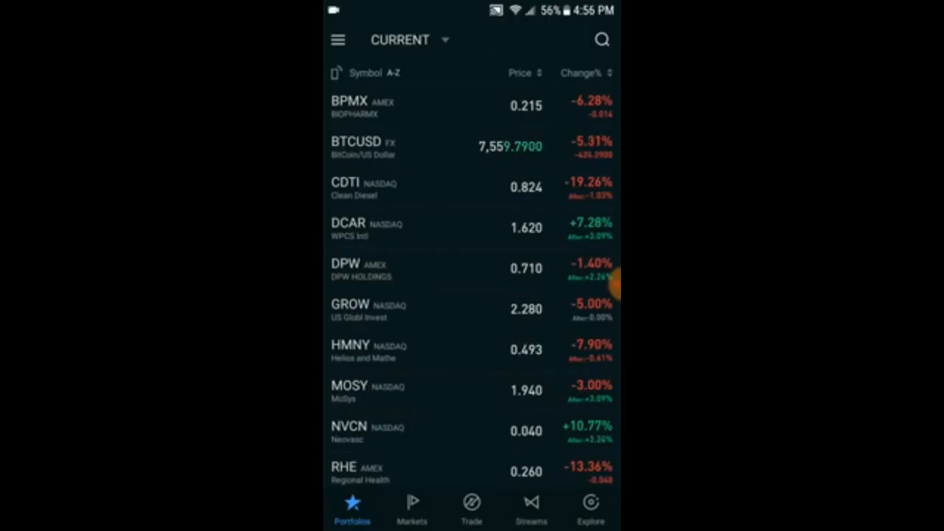
pyautogui.click(338, 39)
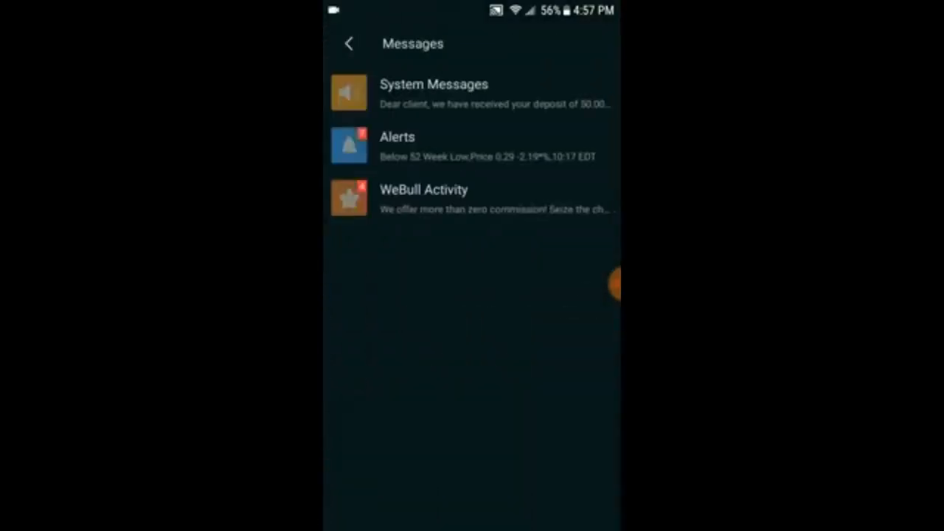
# - Review the AMD price alert setup, check the Trade page's BPMX position, then reopen the account menu
pyautogui.click(349, 43)
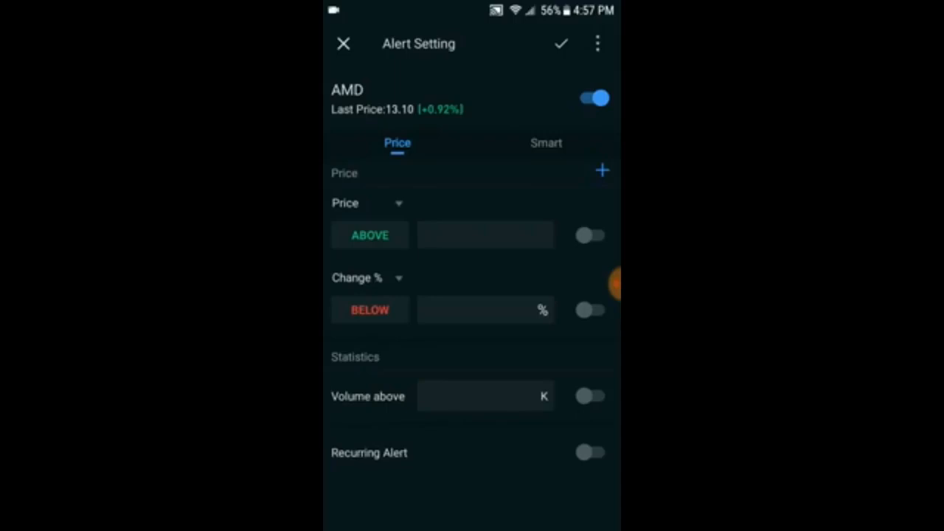
pyautogui.click(343, 43)
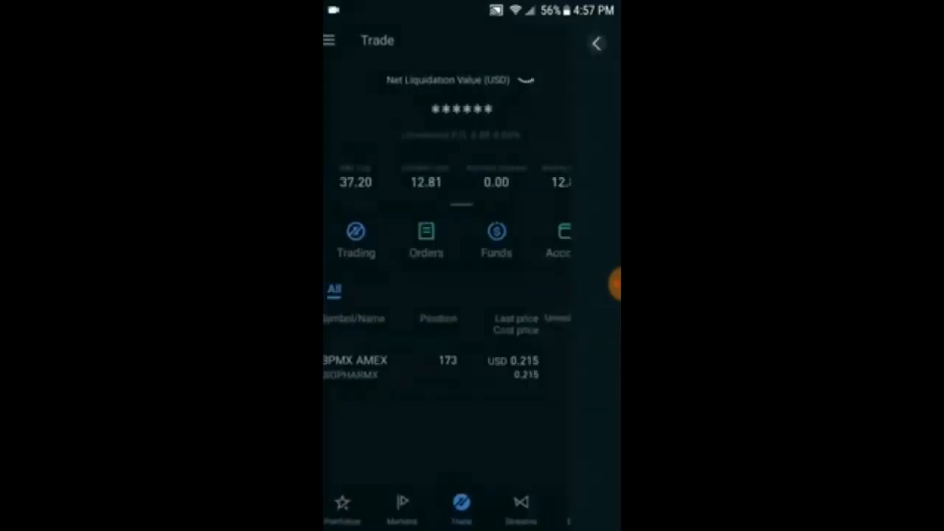
pyautogui.click(329, 40)
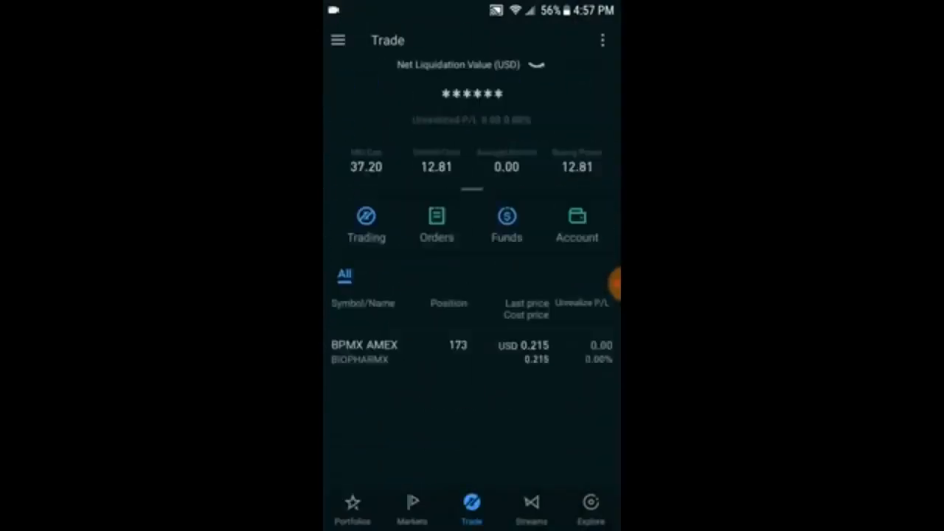
pyautogui.click(338, 39)
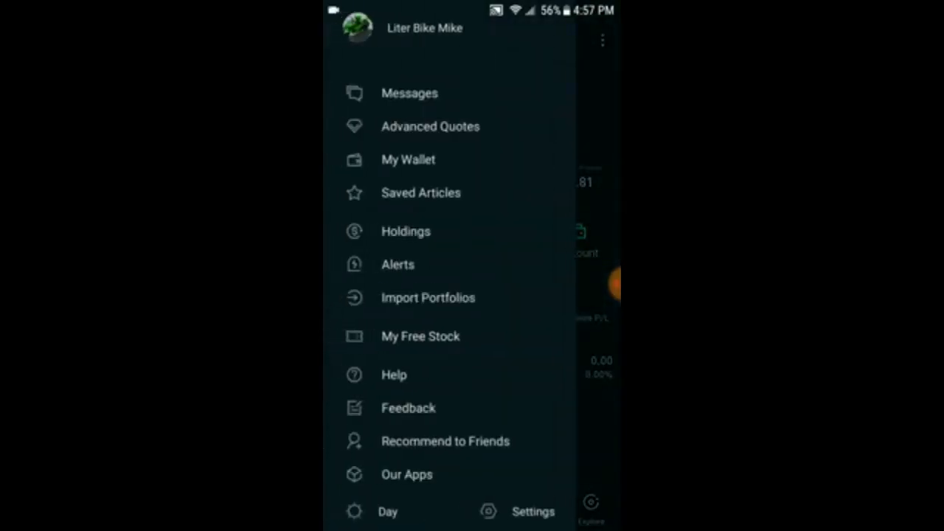
# - Switch to the Day theme and scroll the CURRENT watchlist from BPMX to TNTR
pyautogui.click(338, 40)
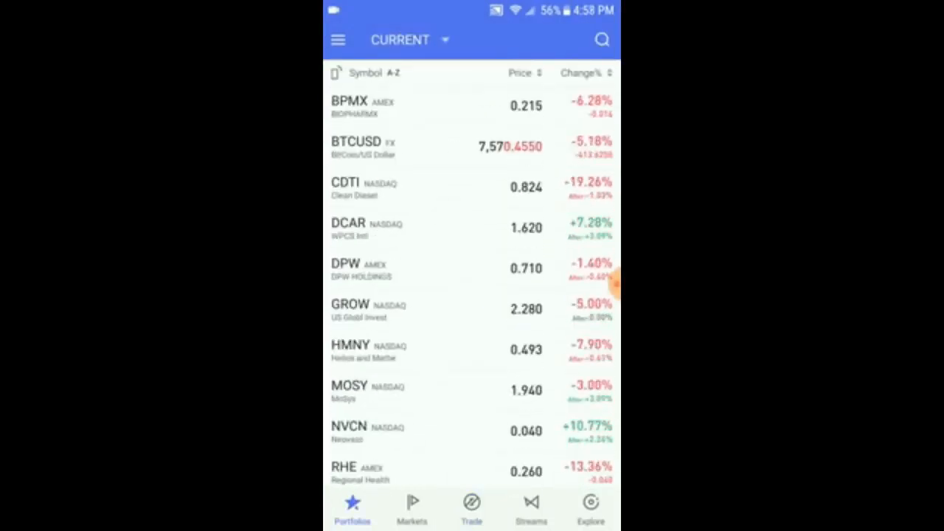
pyautogui.scroll(-3)
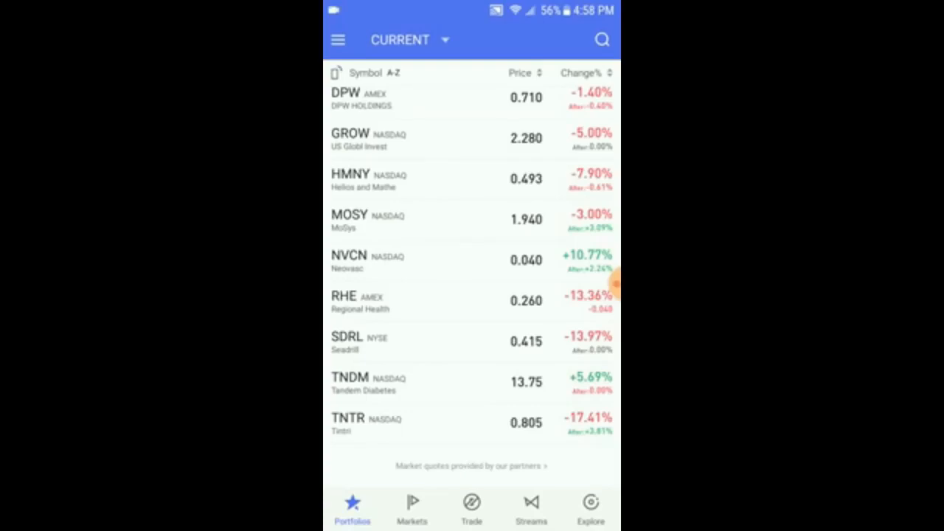
pyautogui.scroll(3)
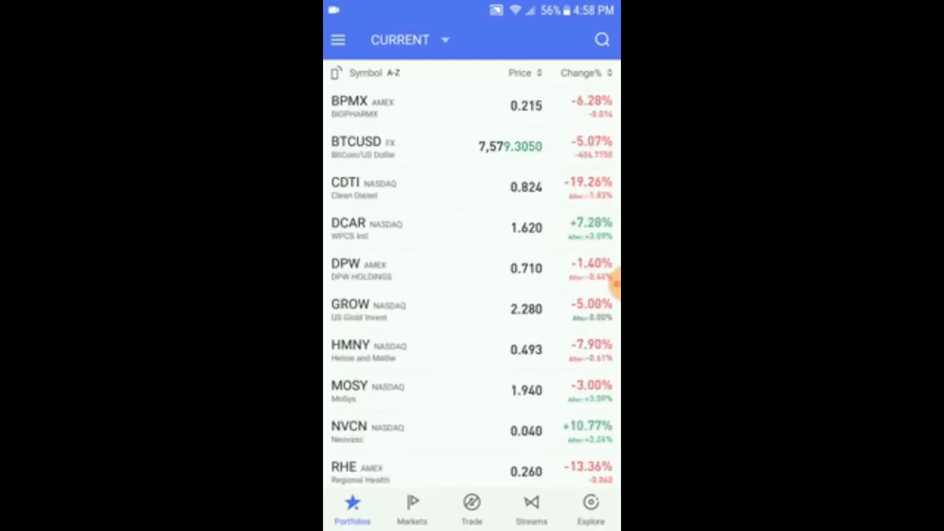
pyautogui.scroll(-3)
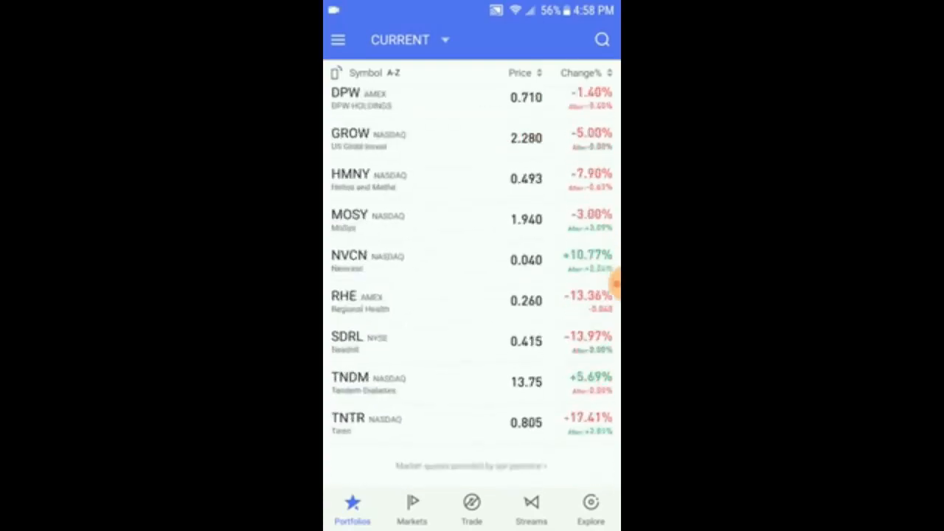